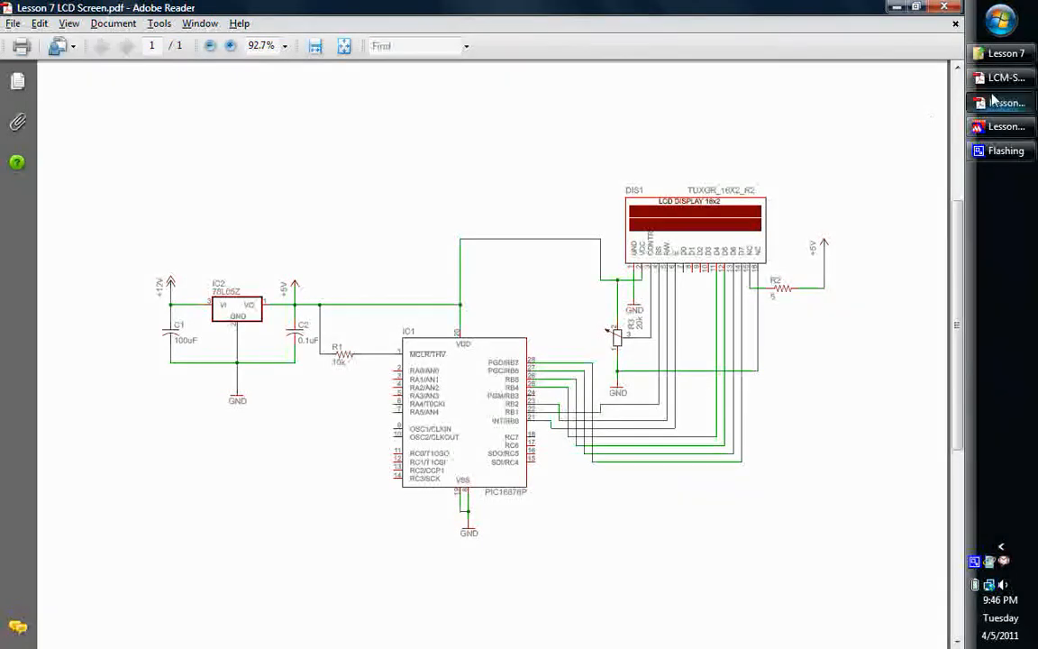
Switch to the LCM-X01602DXX/A LCD module datasheet window showing its dimensional drawing.
left_click(1000, 75)
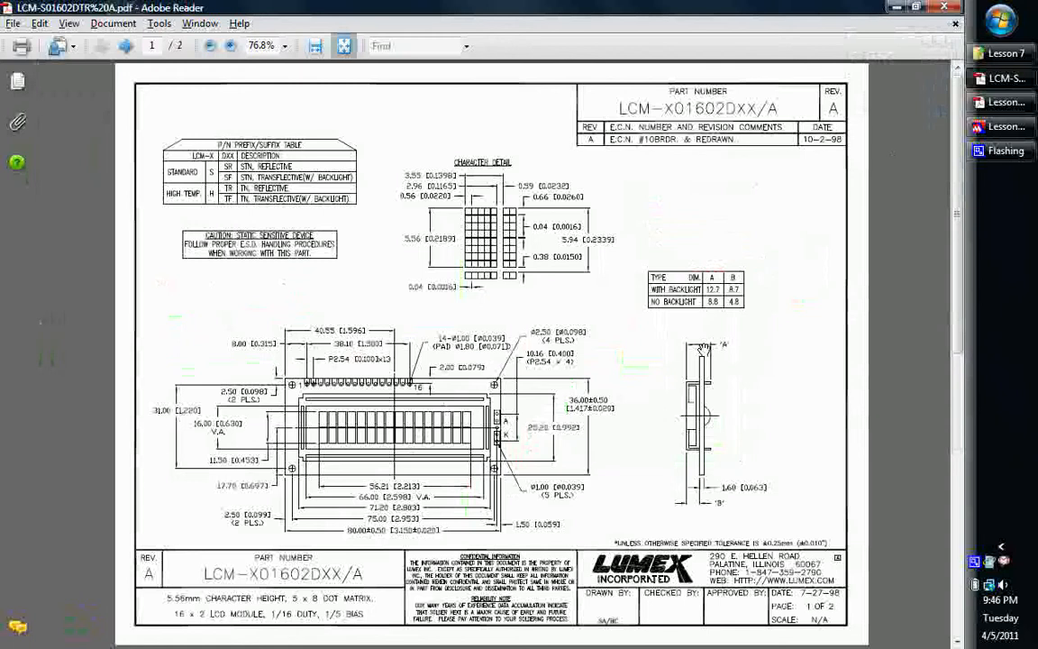
mouse_move(303, 317)
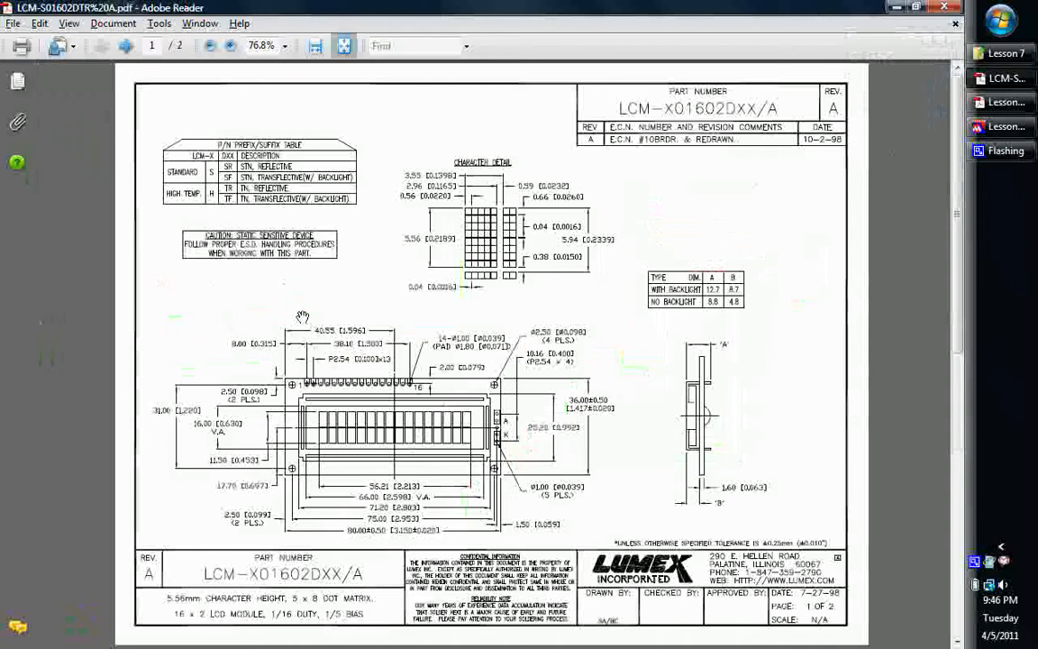
mouse_move(322, 429)
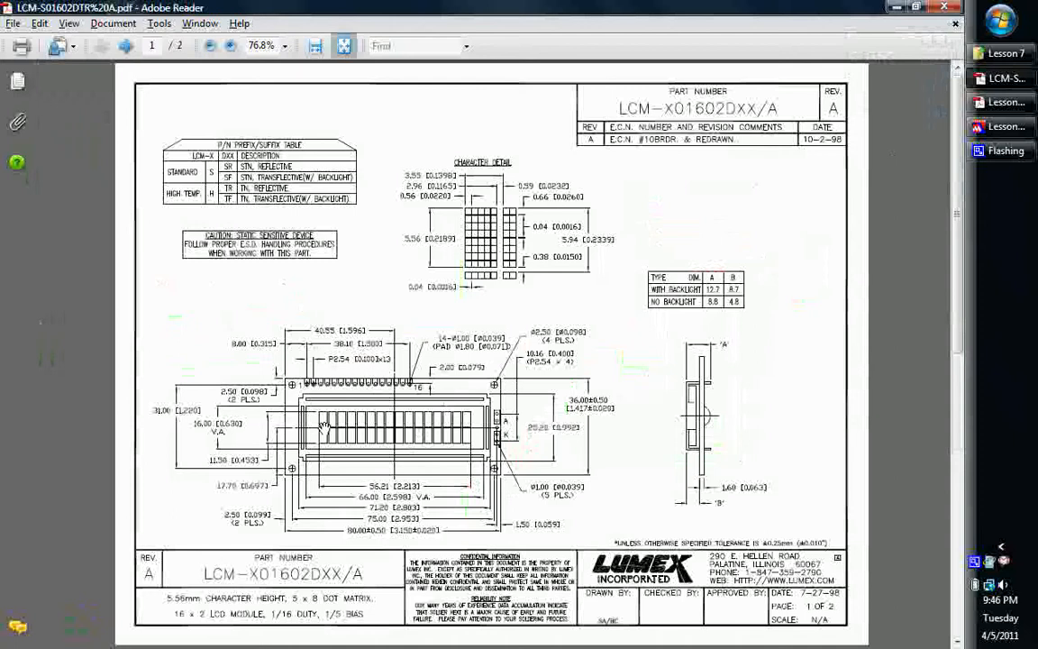
mouse_move(476, 417)
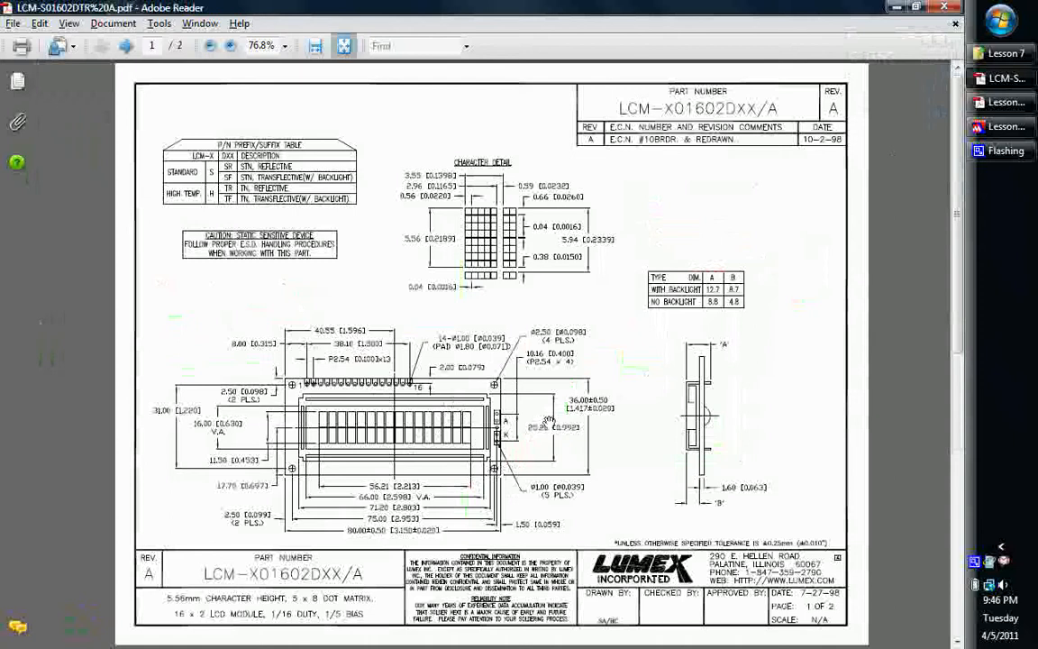
mouse_move(465, 361)
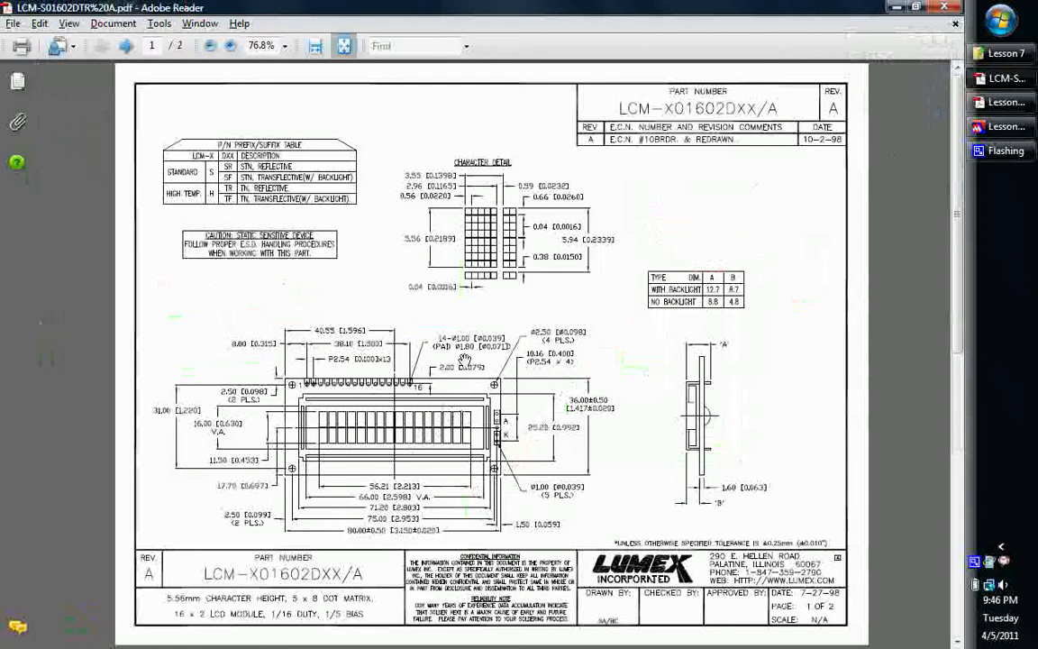
mouse_move(436, 227)
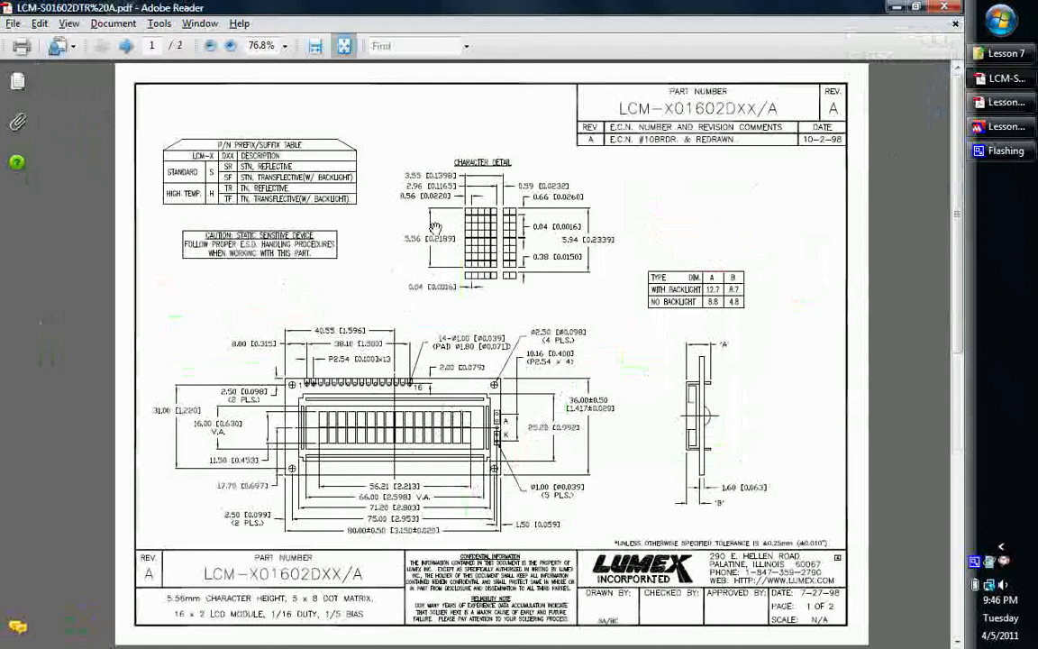
mouse_move(476, 252)
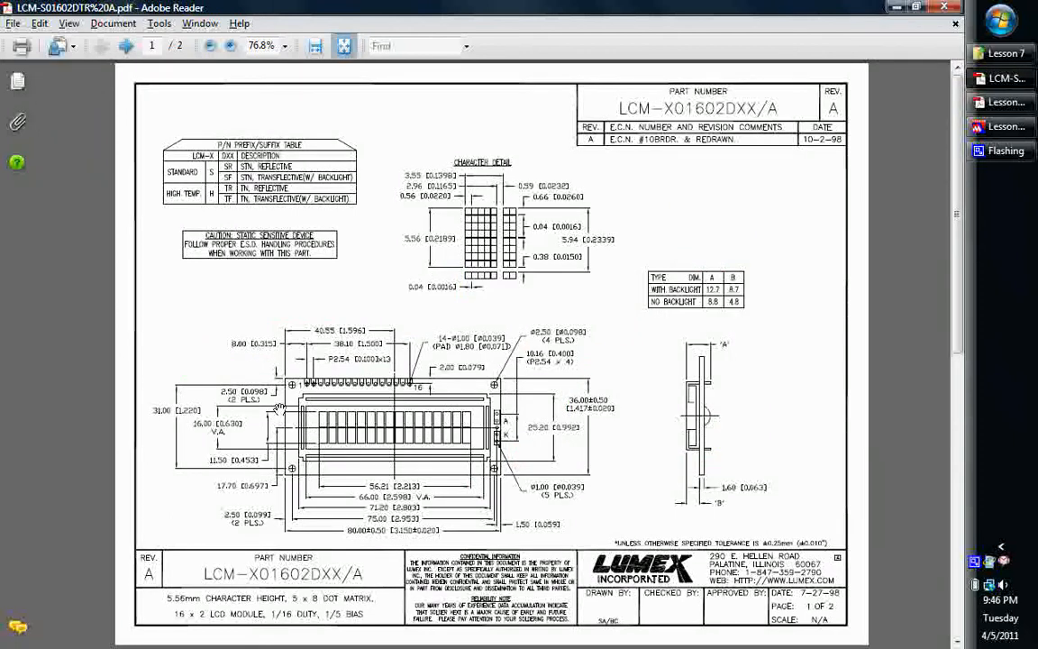
mouse_move(328, 351)
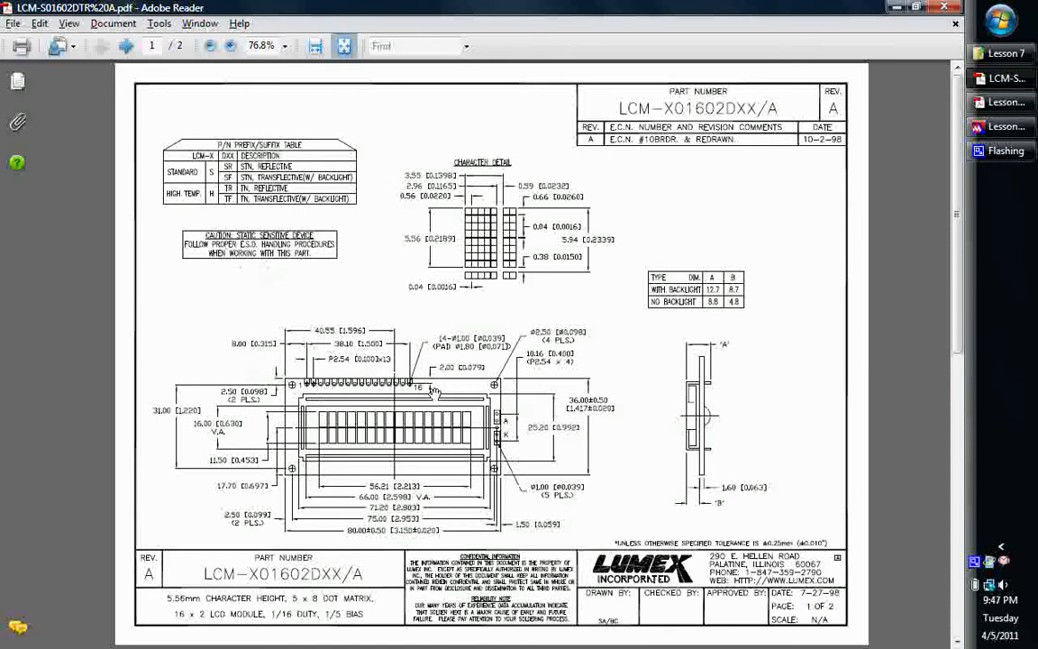
mouse_move(415, 387)
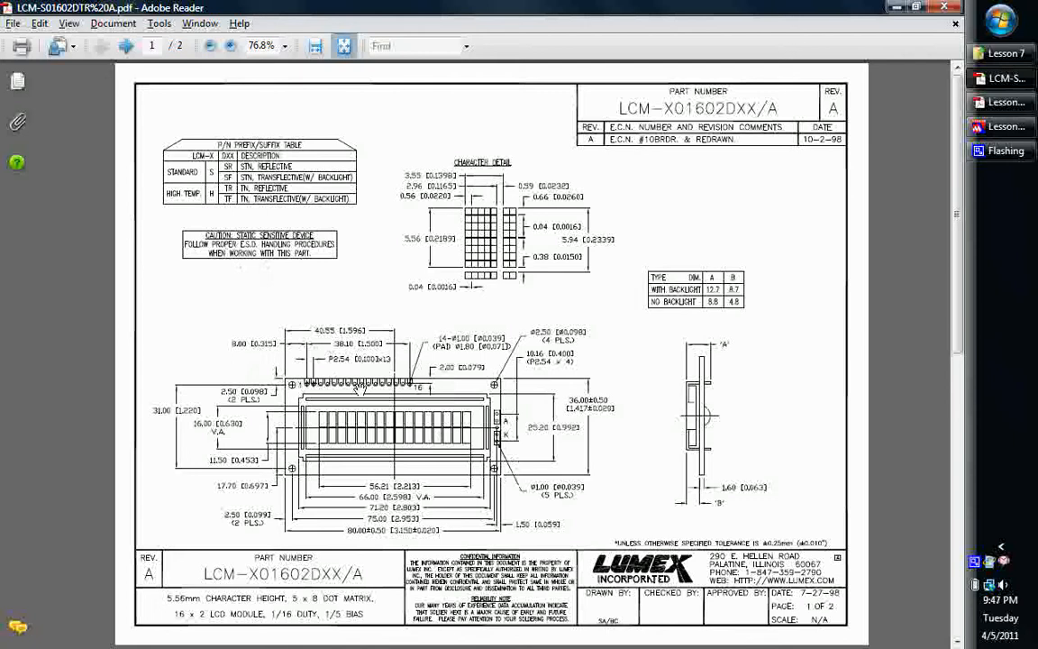
mouse_move(429, 386)
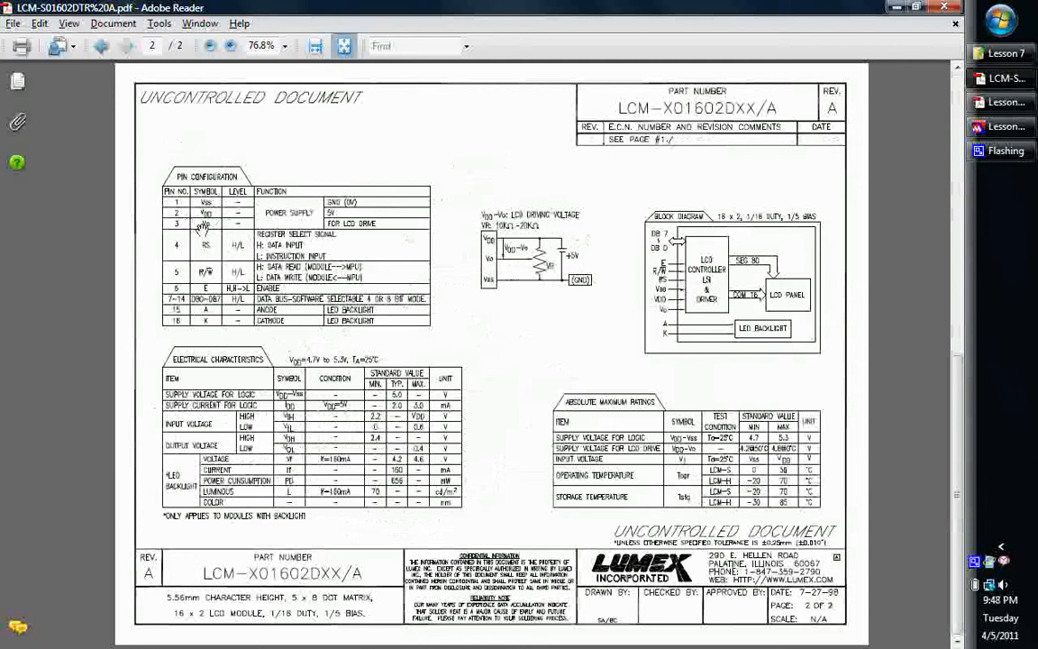
mouse_move(334, 166)
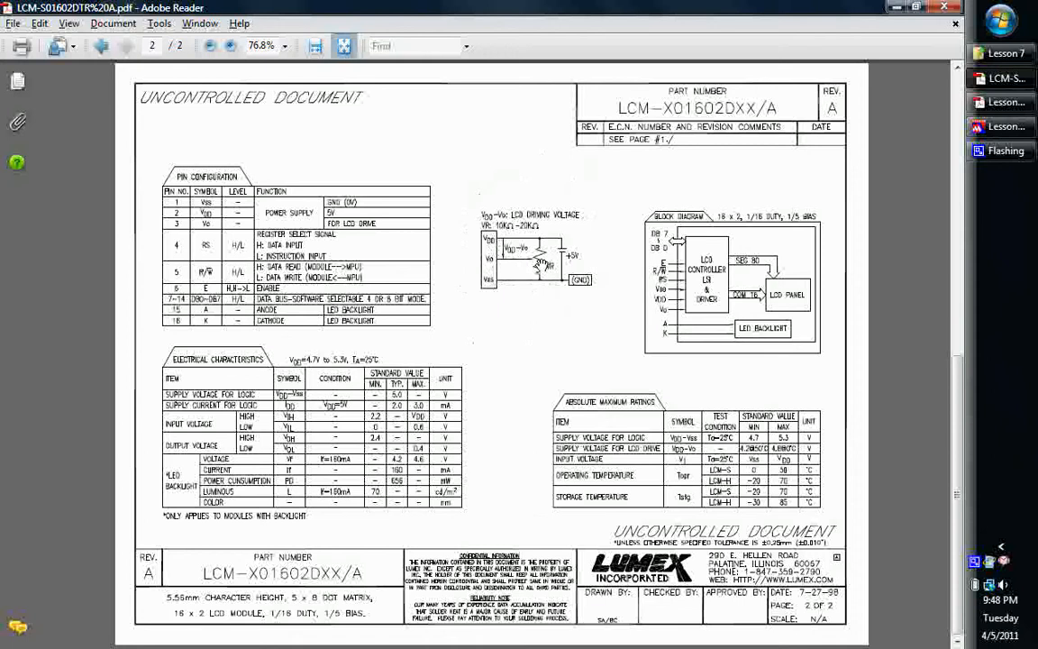
mouse_move(514, 290)
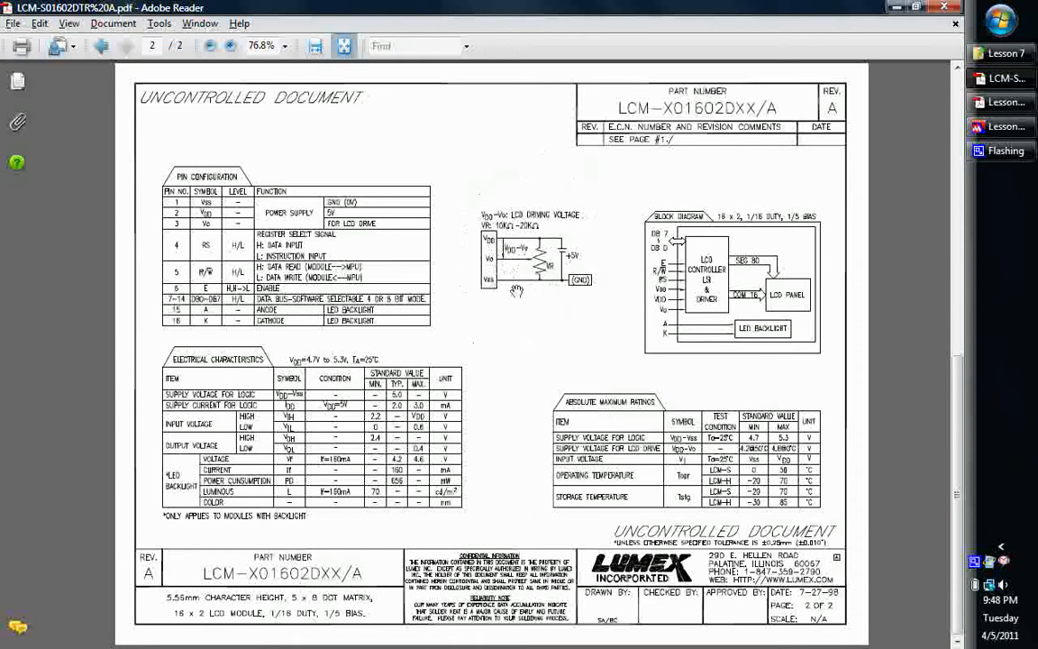
mouse_move(514, 263)
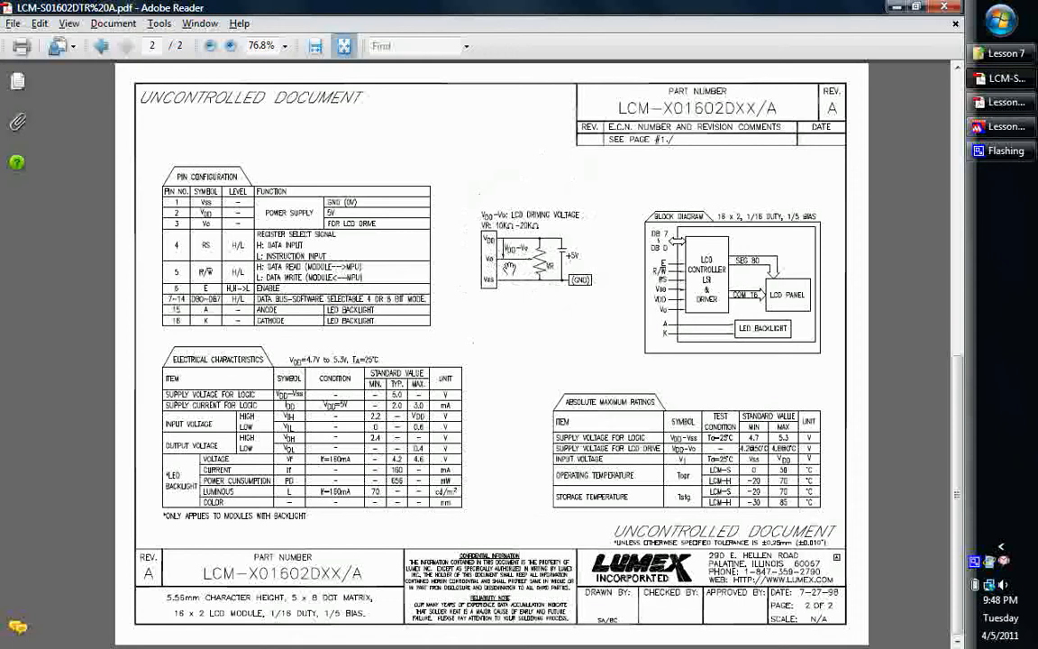
mouse_move(537, 263)
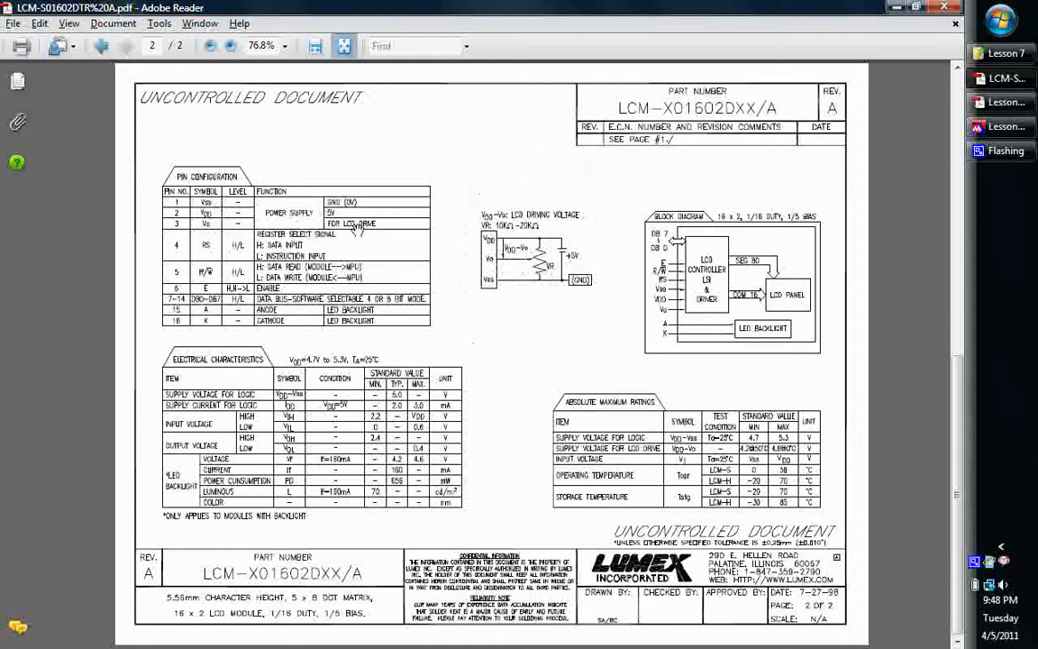
mouse_move(382, 239)
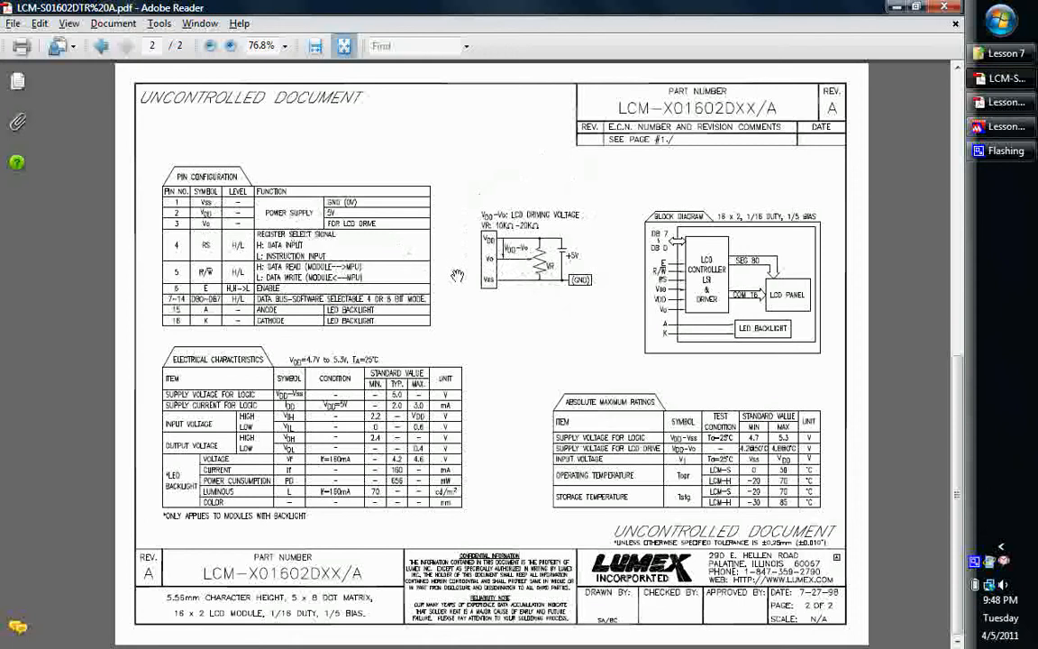
mouse_move(393, 371)
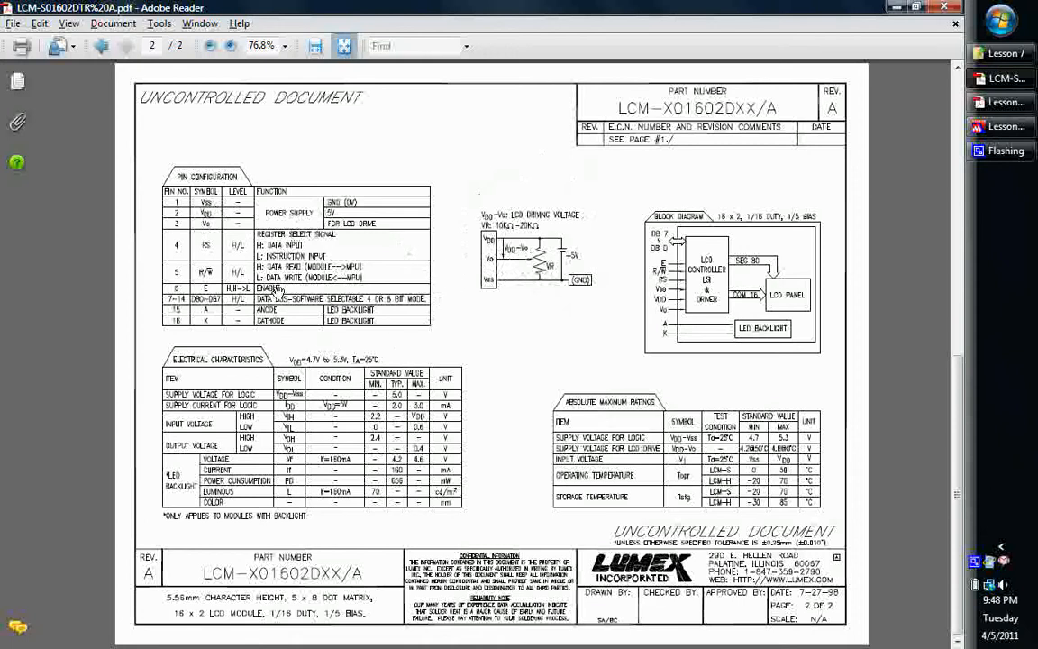
mouse_move(505, 334)
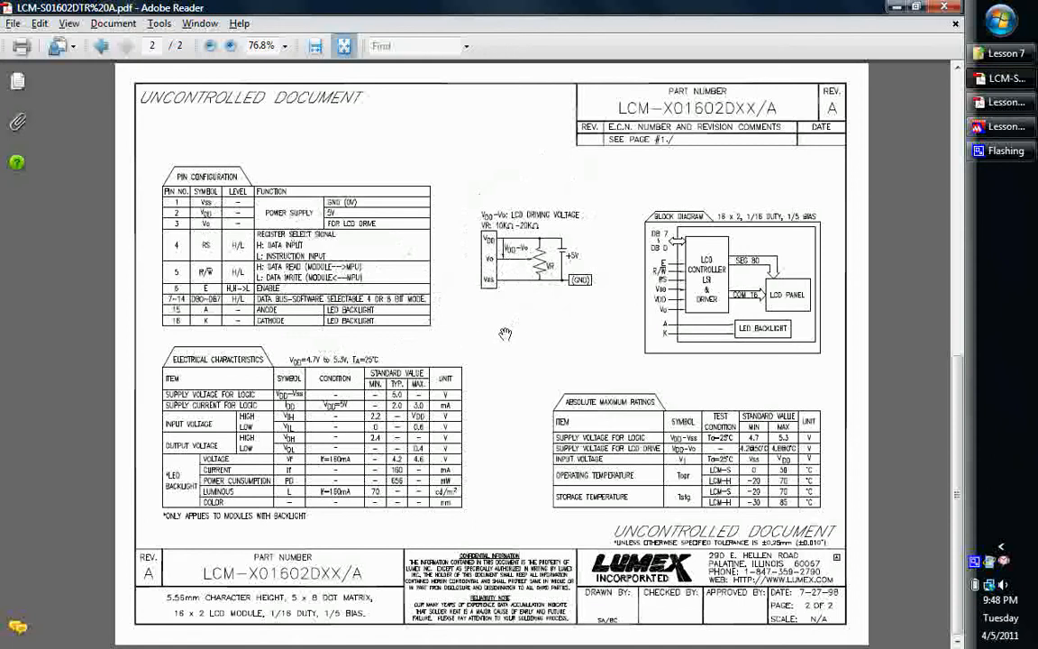
mouse_move(468, 340)
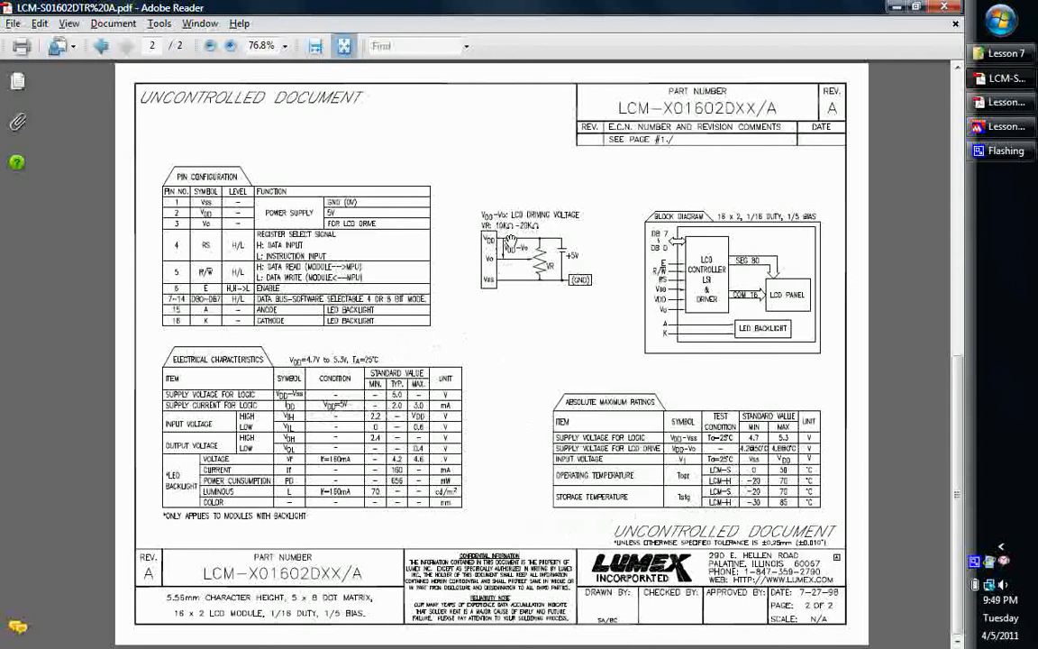
mouse_move(573, 225)
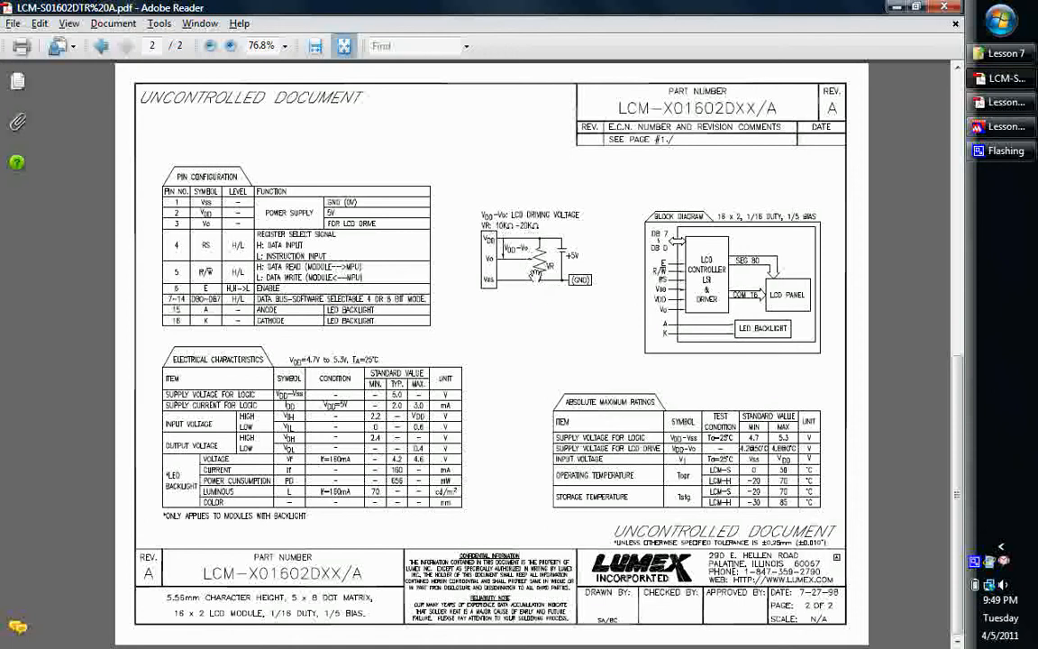
mouse_move(480, 303)
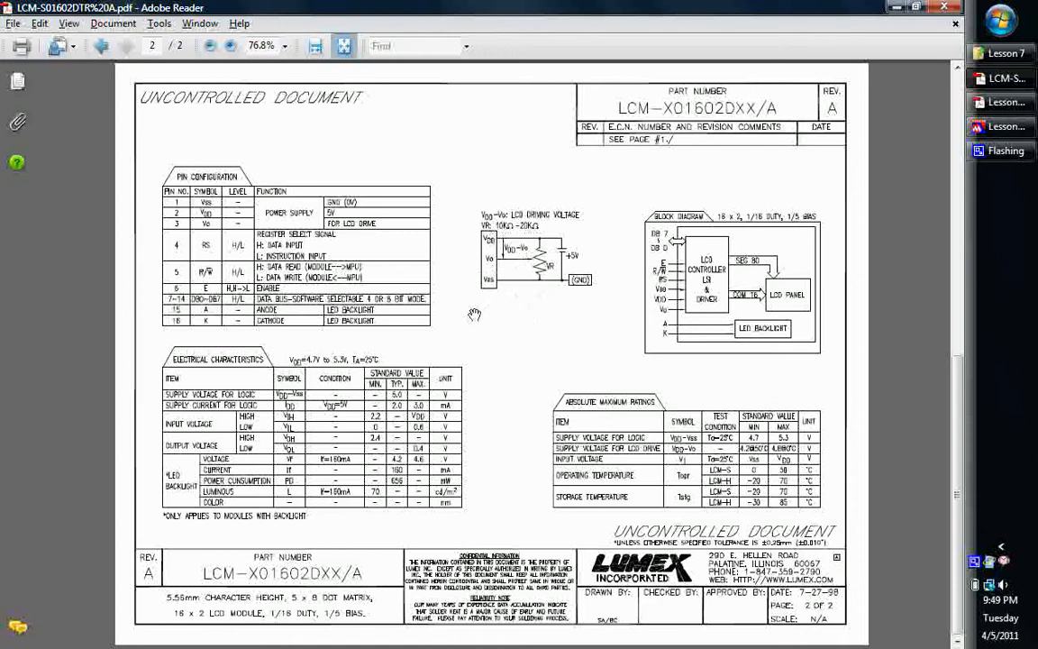
mouse_move(503, 325)
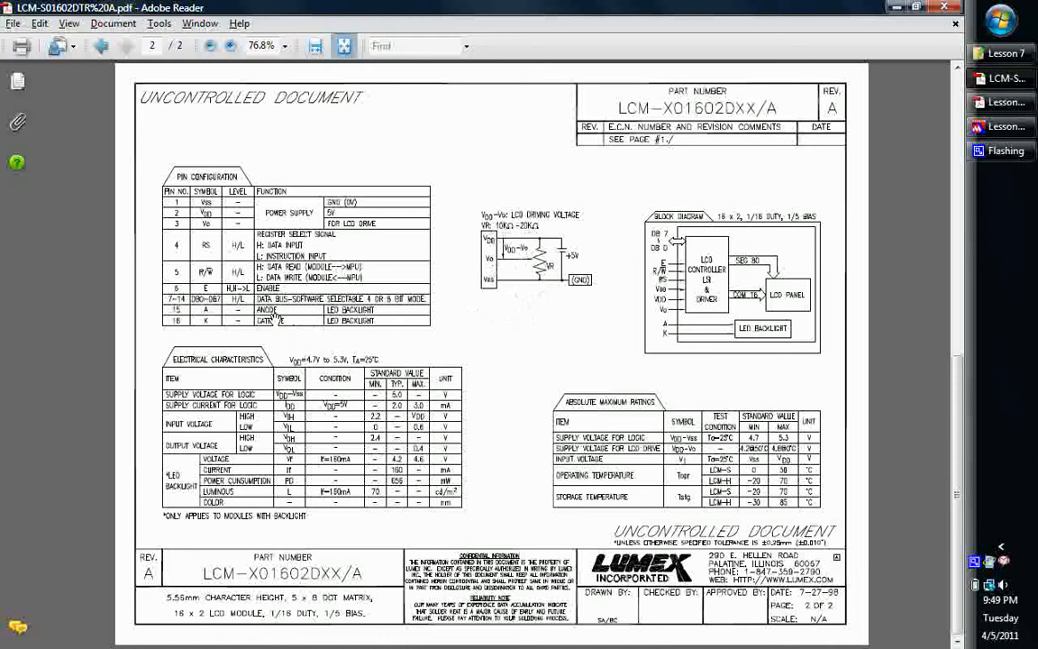
mouse_move(205, 321)
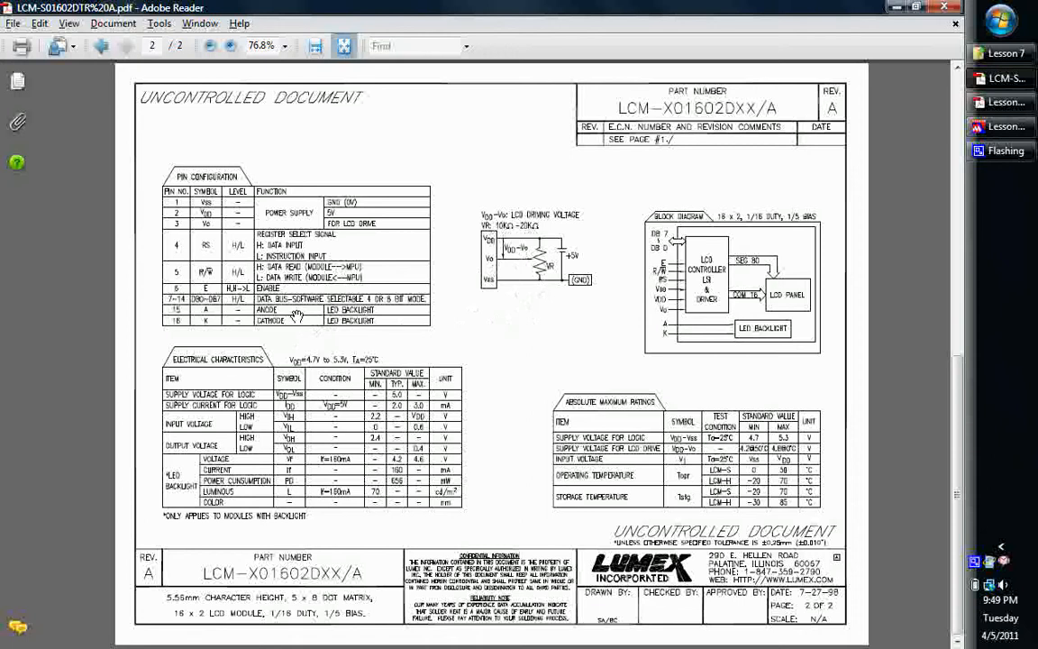
mouse_move(353, 335)
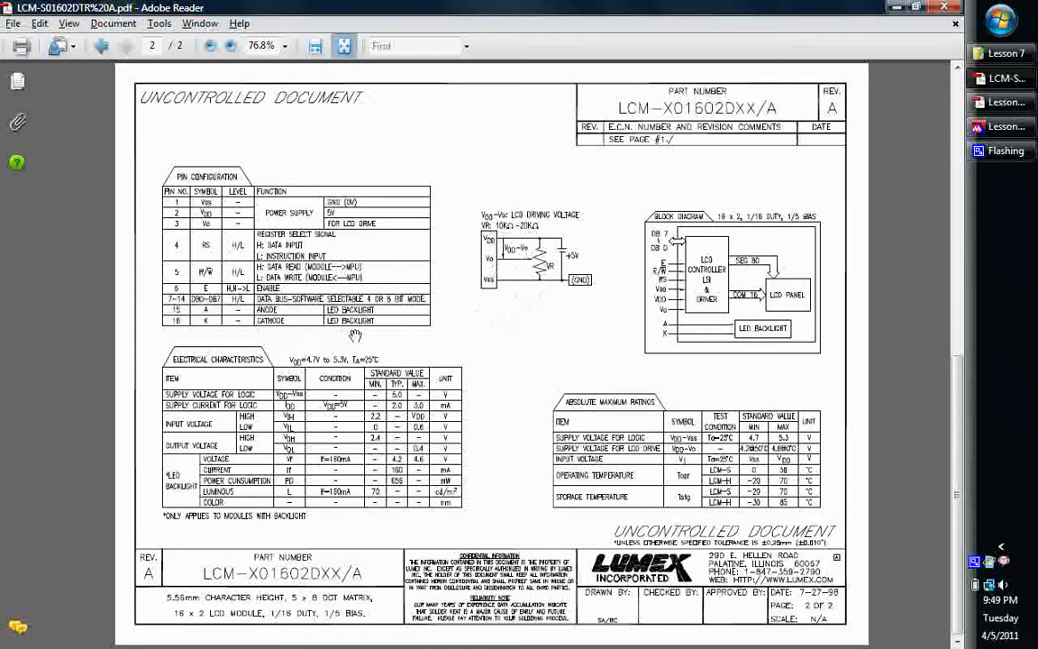
mouse_move(314, 346)
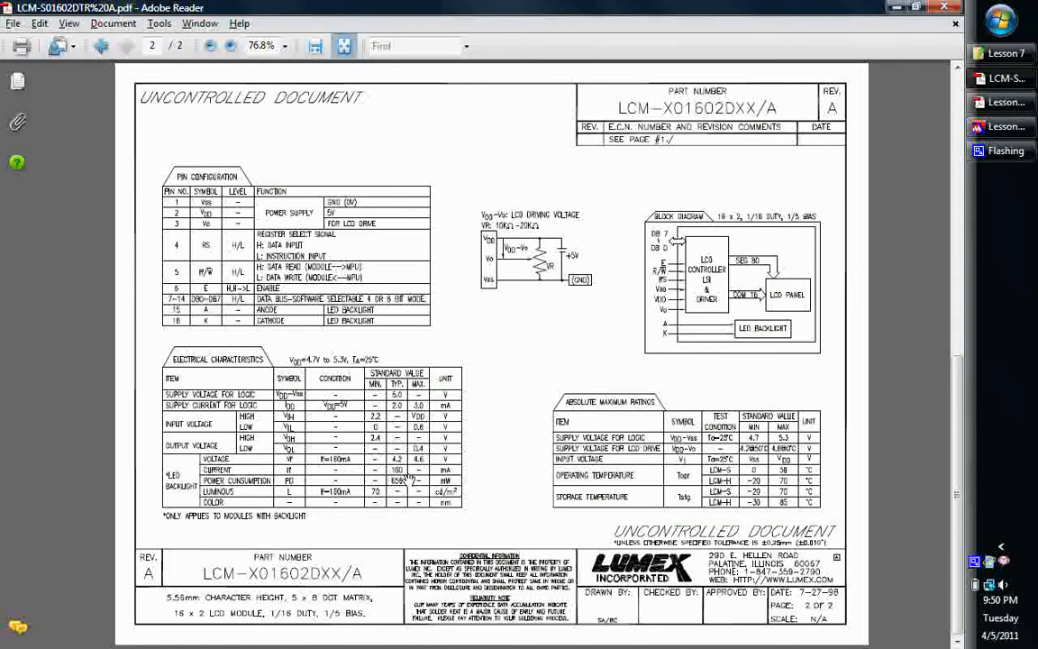
mouse_move(437, 486)
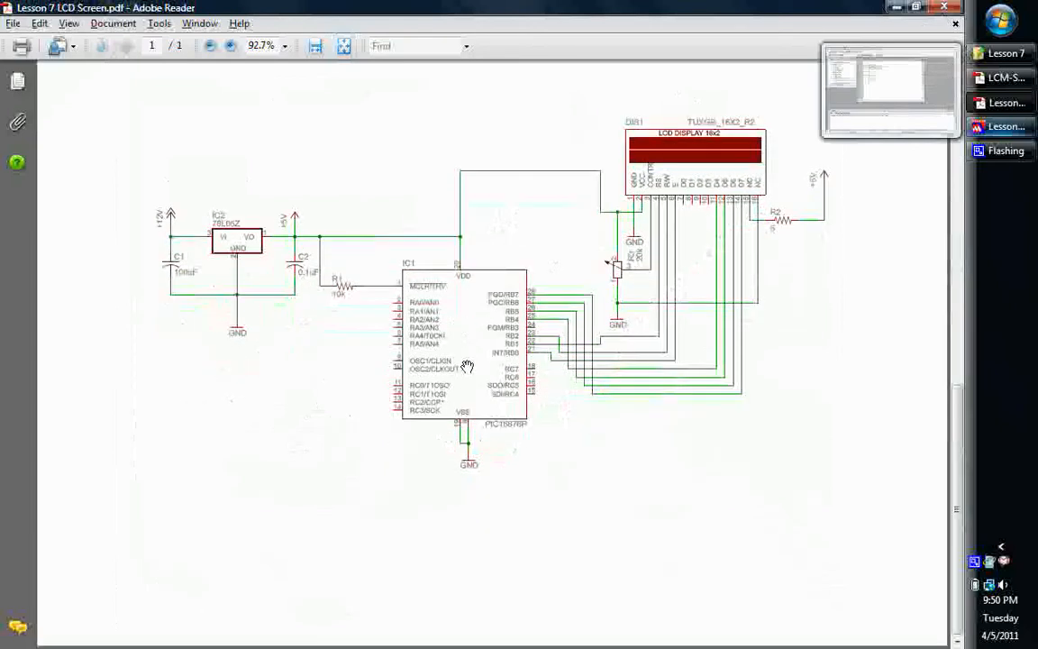
mouse_move(501, 440)
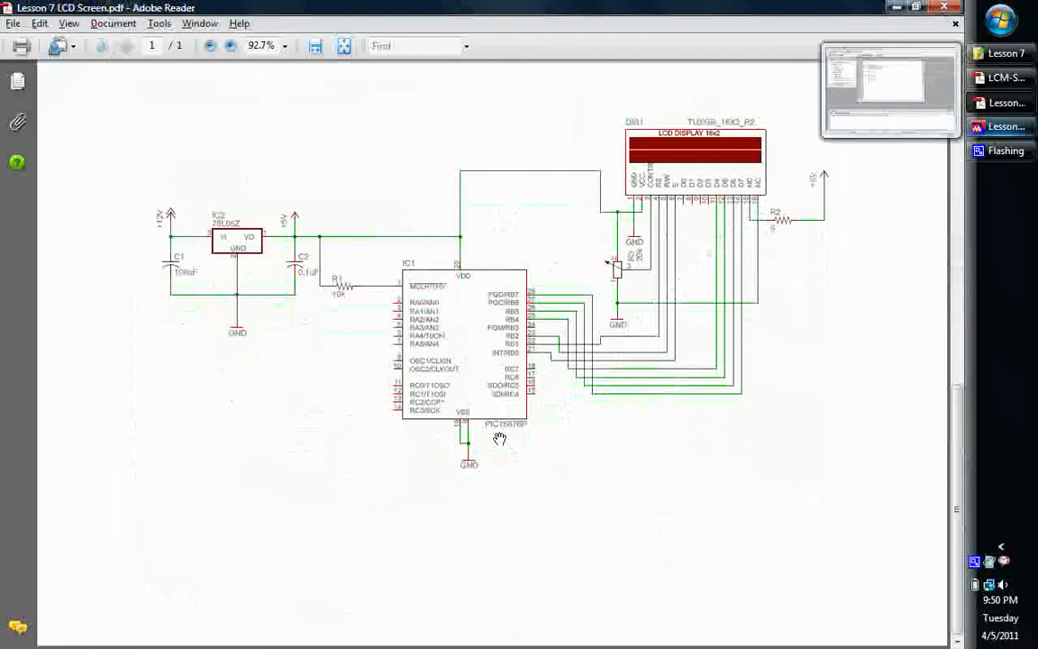
mouse_move(513, 438)
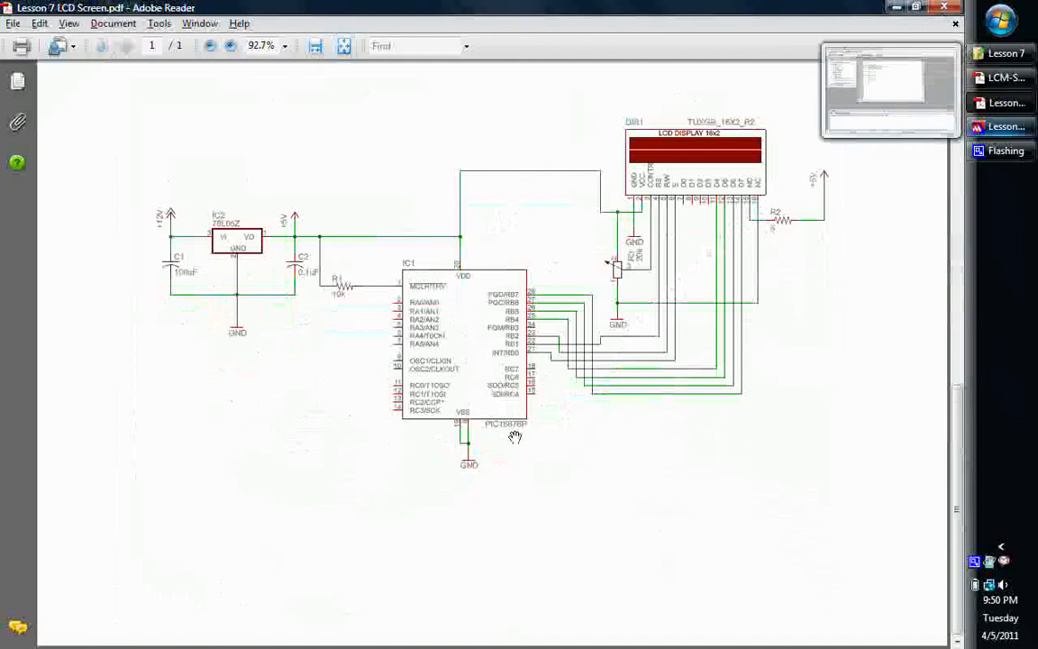
mouse_move(512, 436)
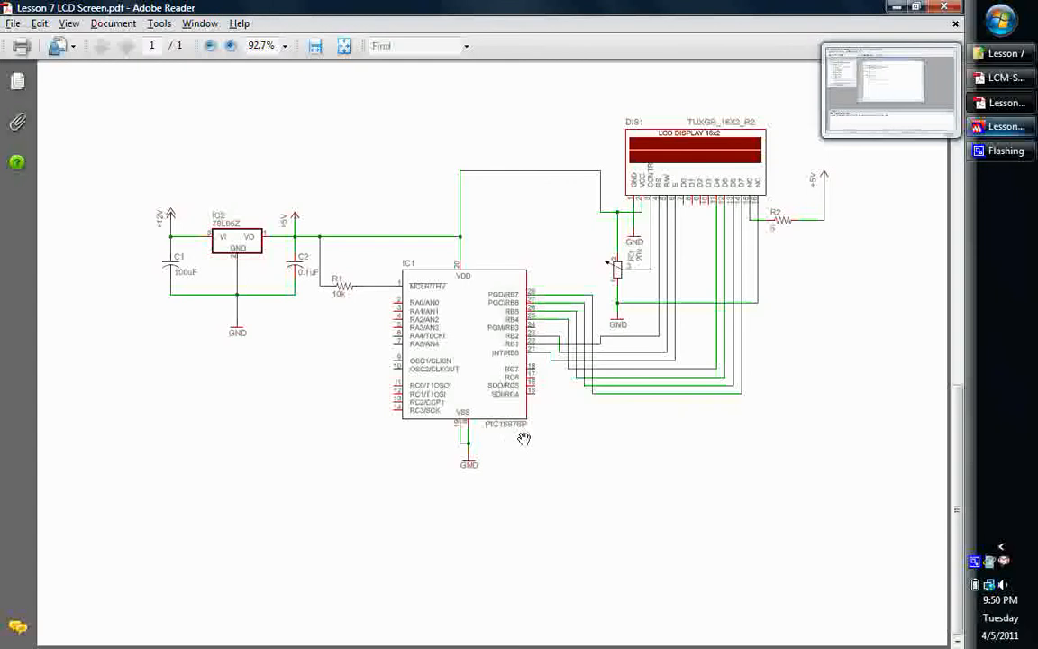
mouse_move(484, 413)
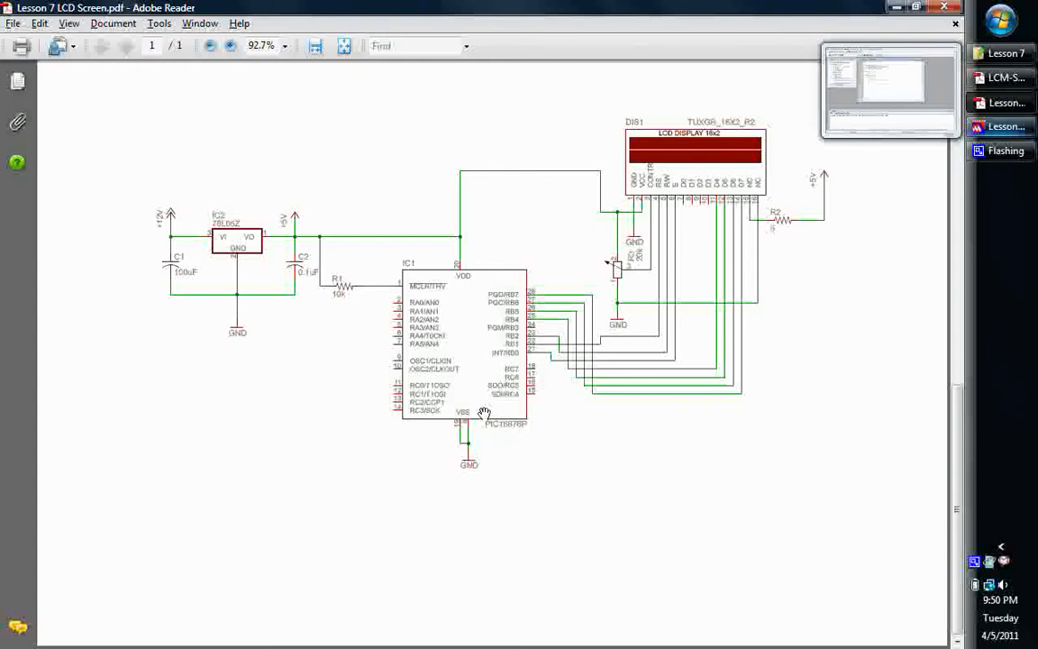
mouse_move(296, 358)
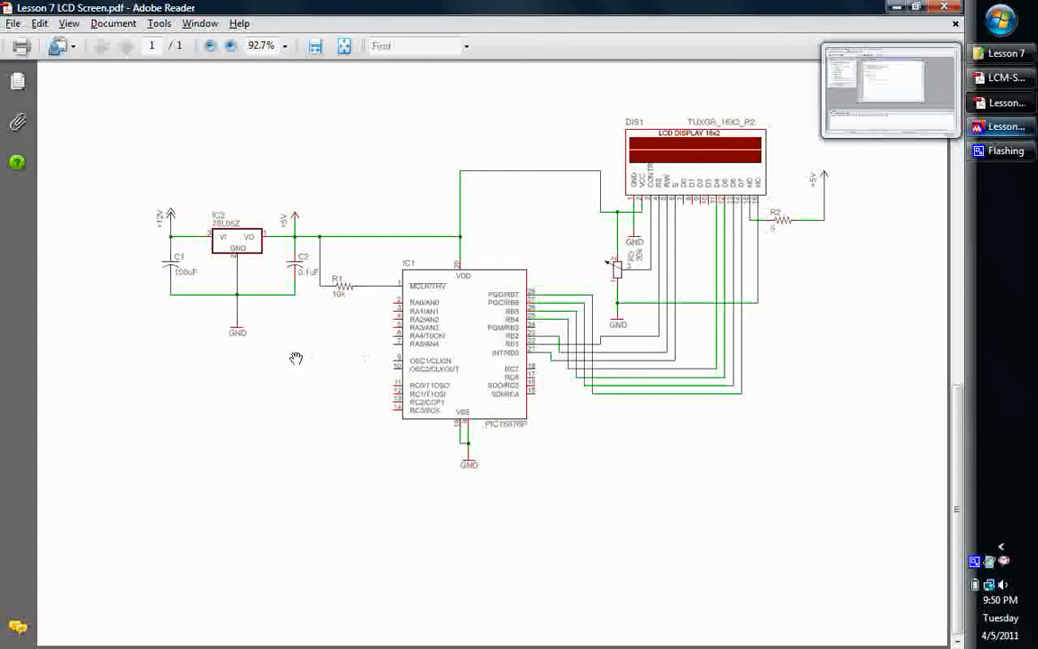
mouse_move(391, 291)
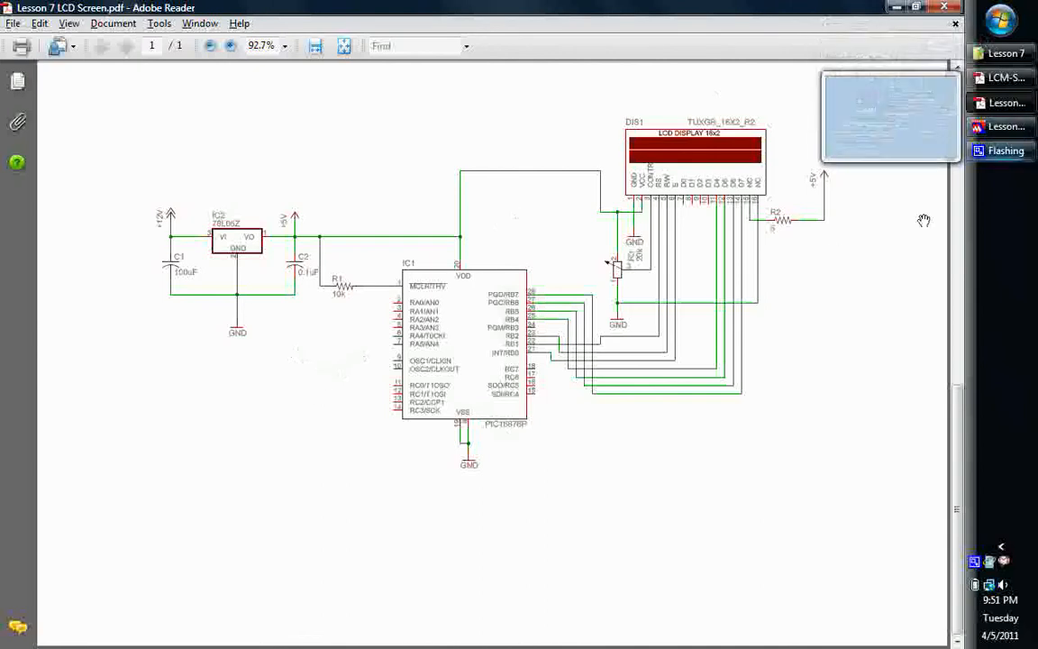
mouse_move(225, 279)
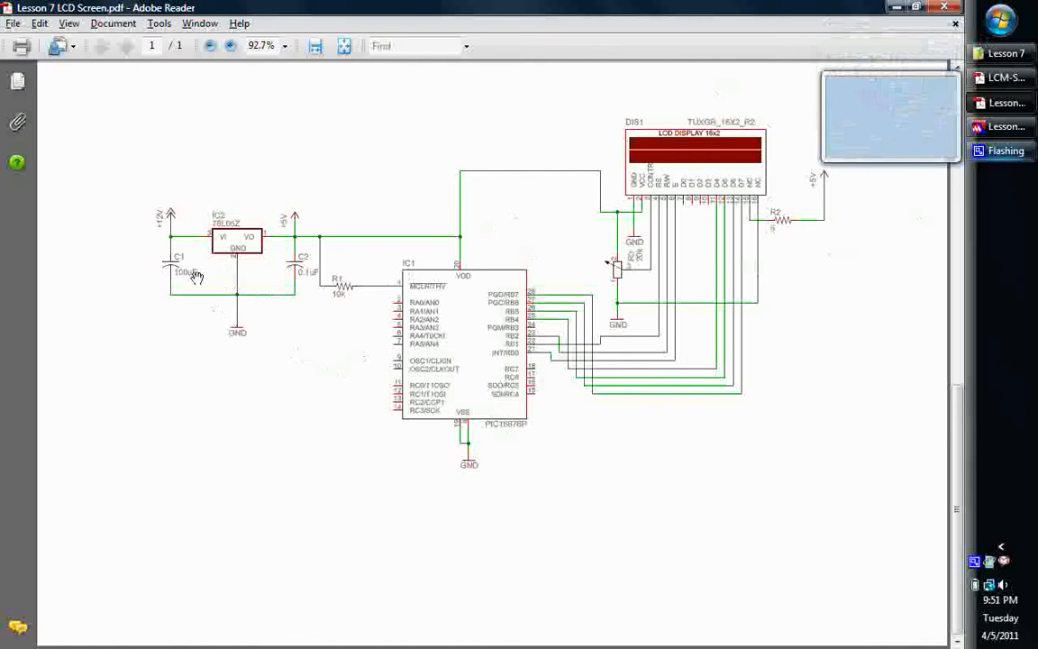
mouse_move(216, 231)
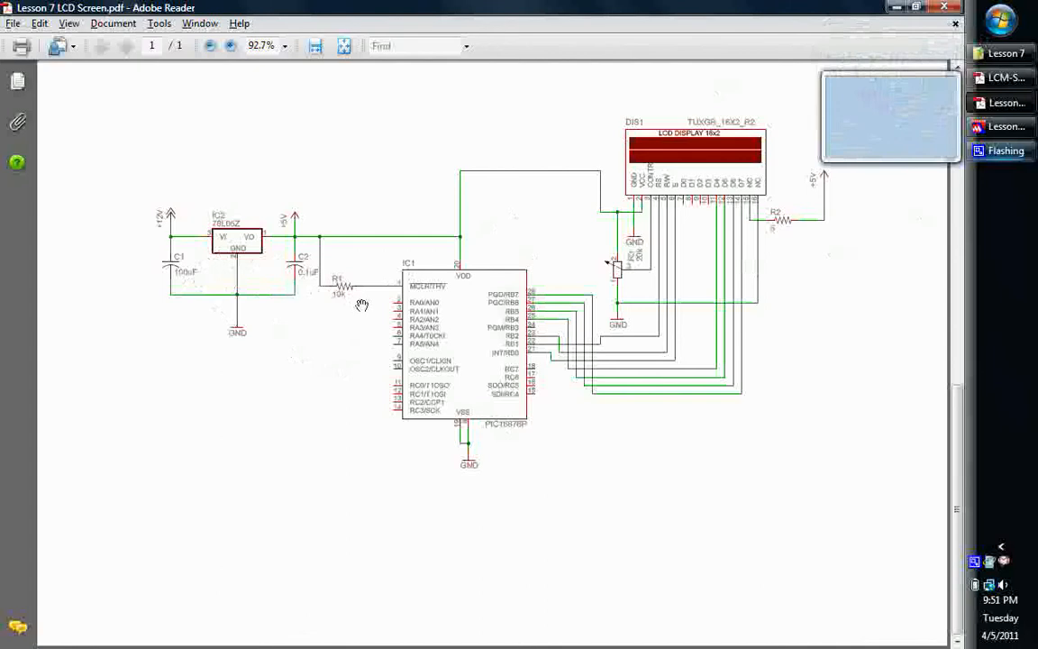
mouse_move(360, 334)
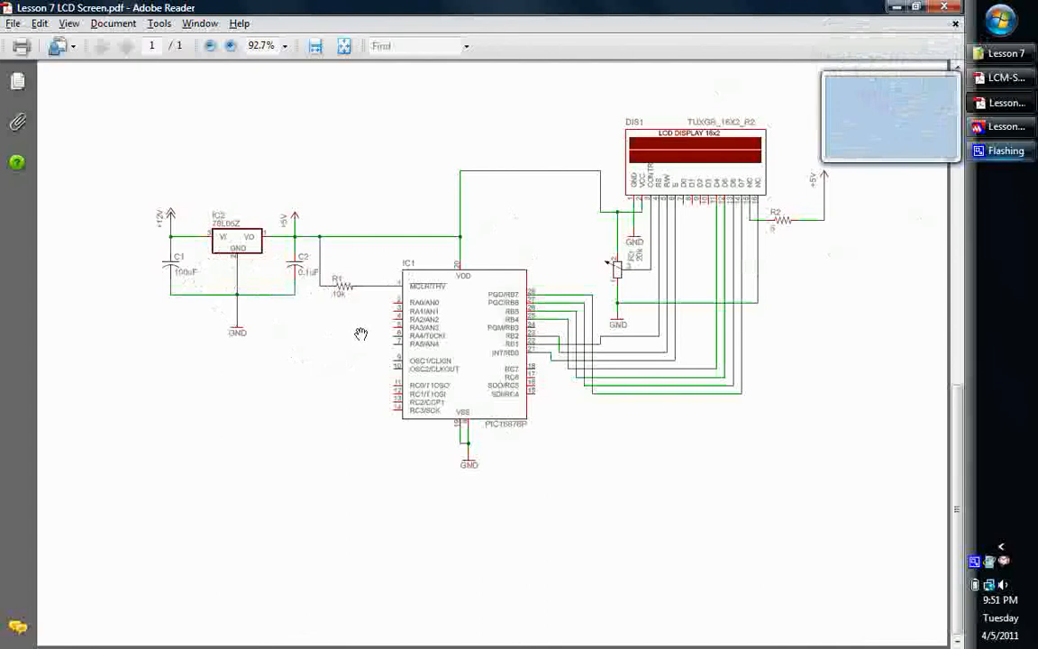
mouse_move(457, 304)
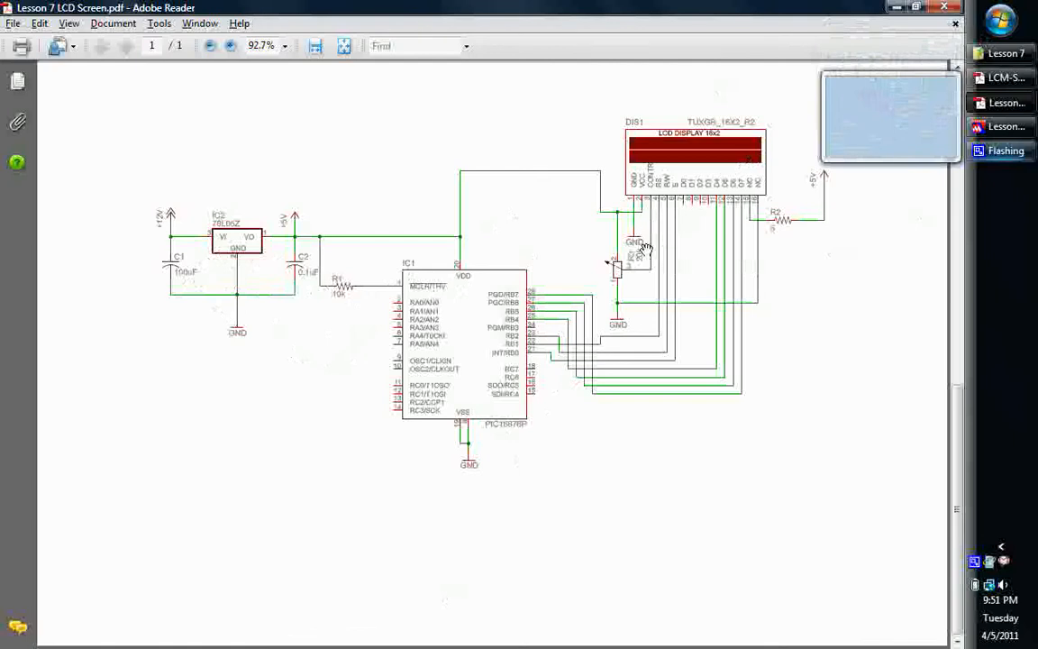
mouse_move(684, 285)
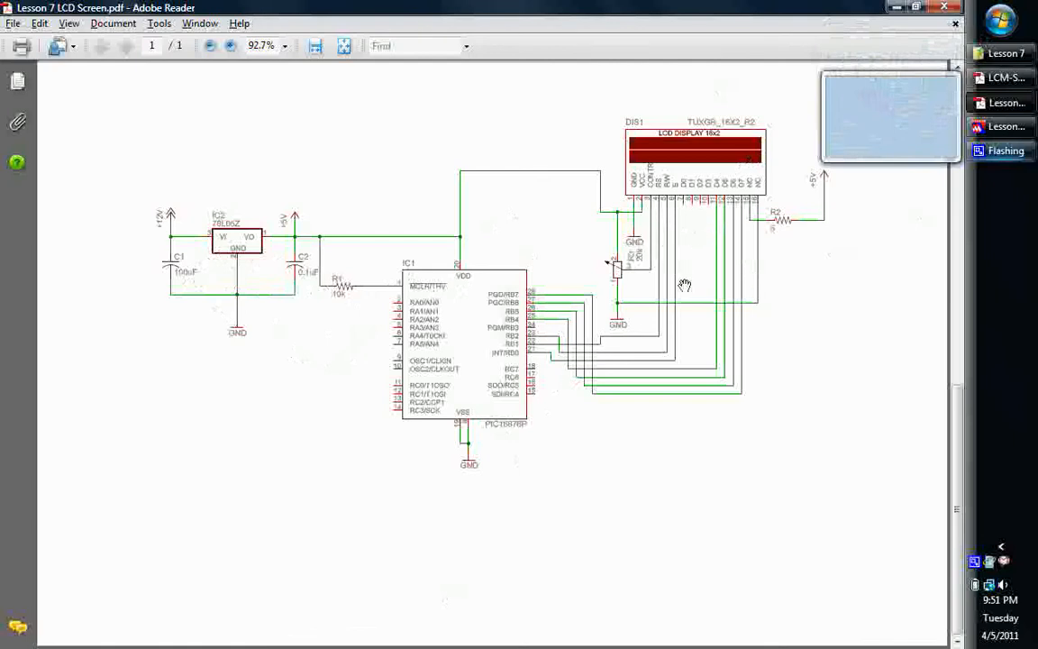
mouse_move(627, 325)
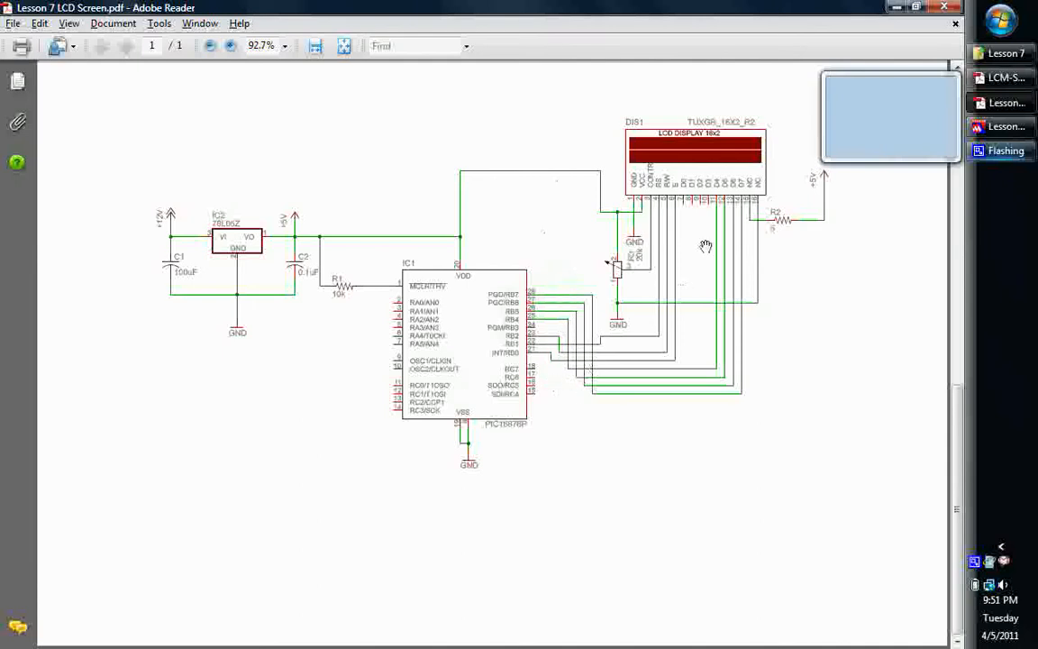
mouse_move(656, 200)
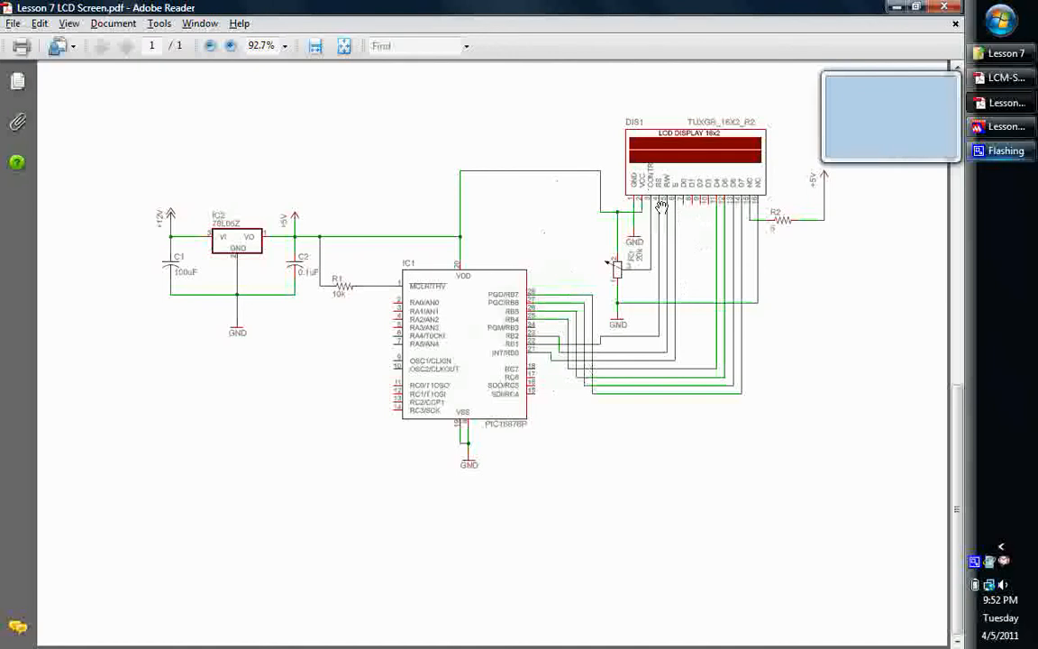
mouse_move(750, 238)
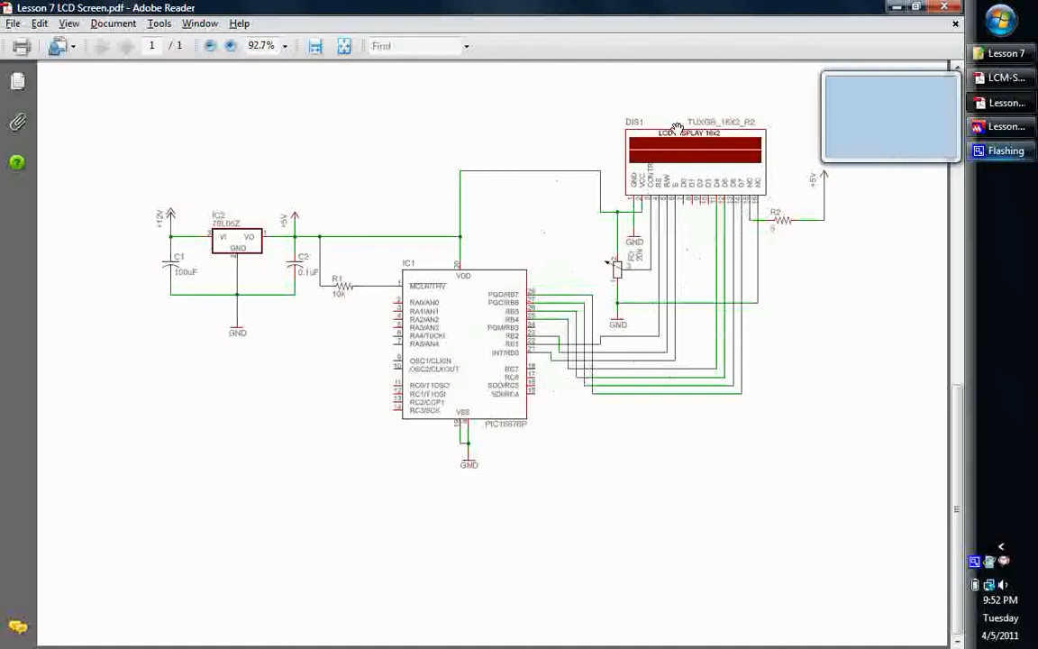
mouse_move(646, 344)
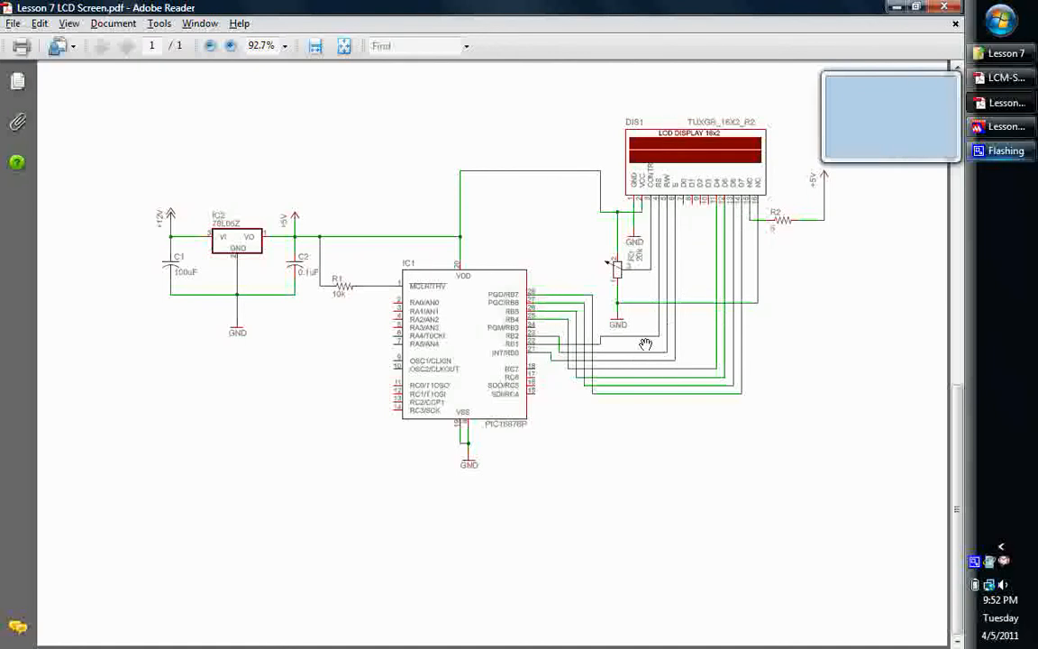
mouse_move(630, 287)
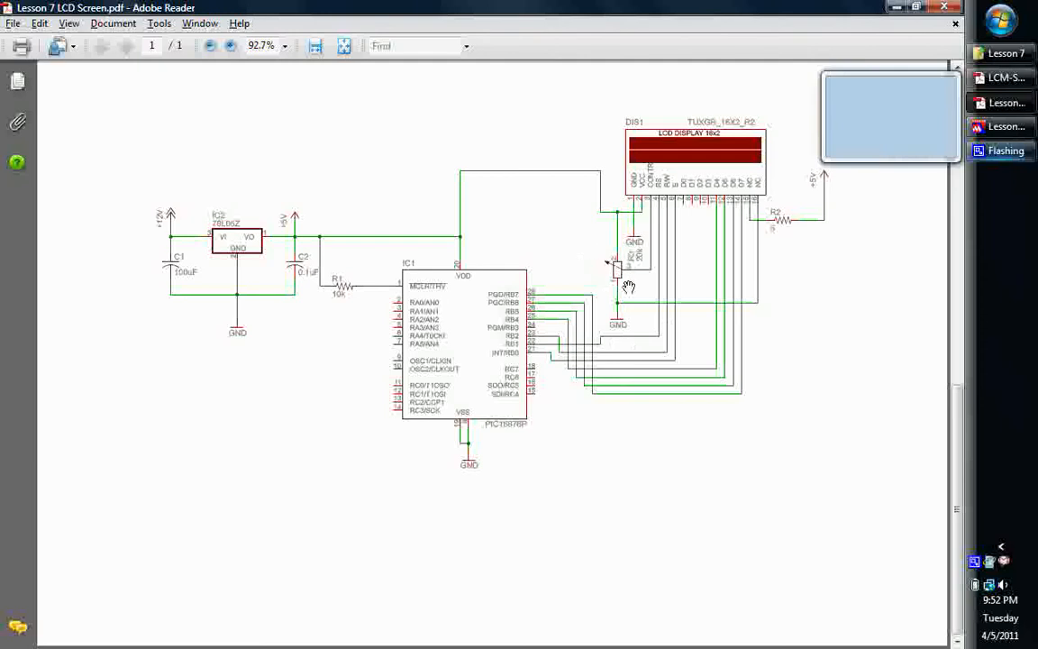
mouse_move(703, 264)
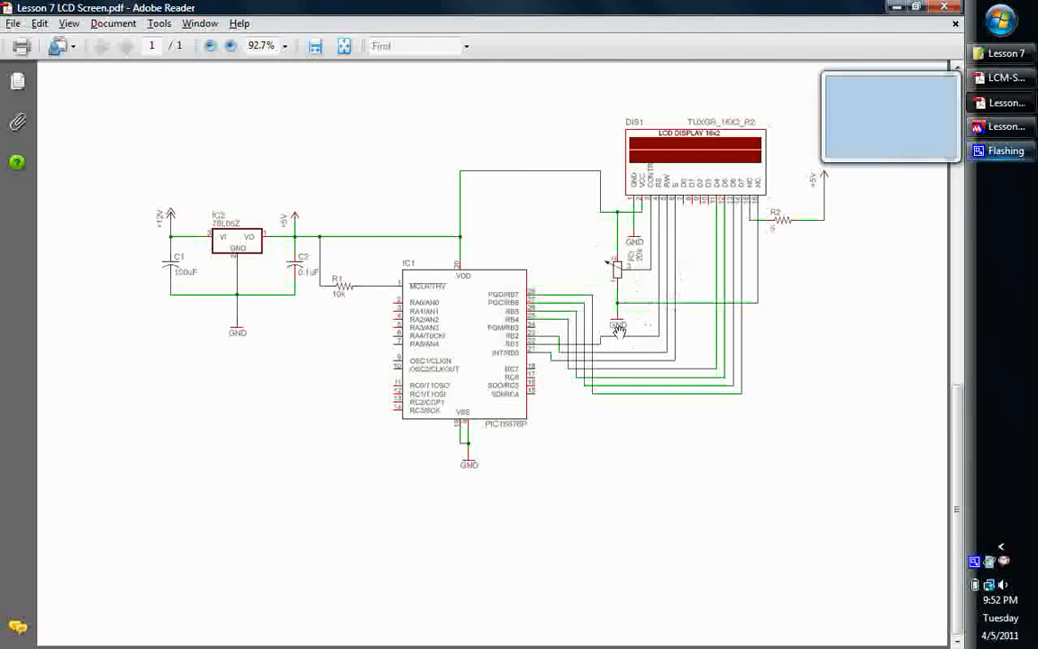
mouse_move(651, 259)
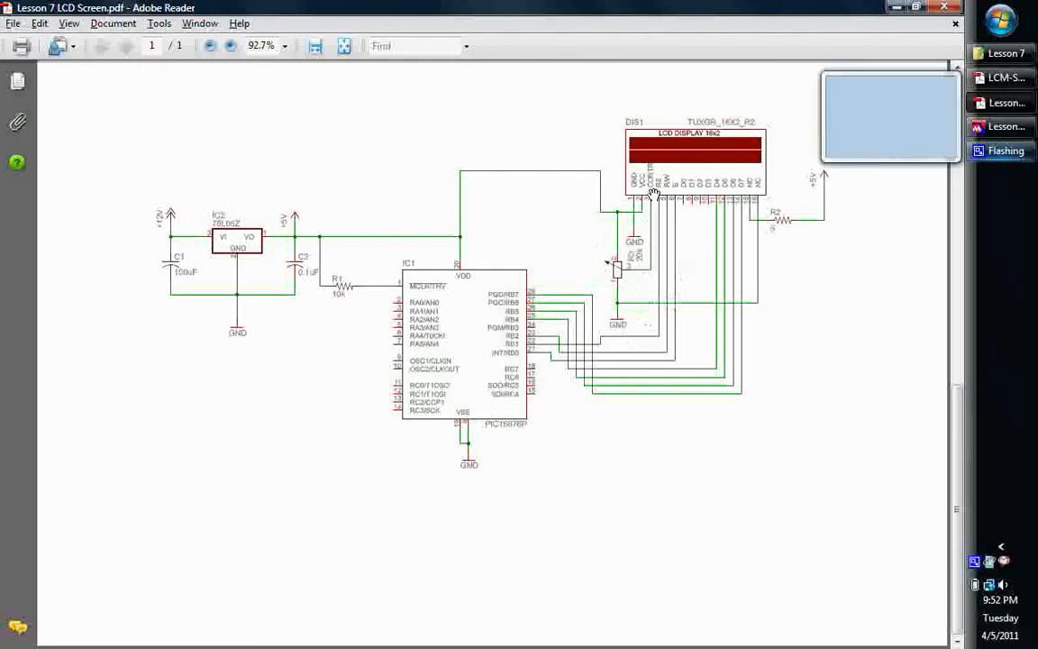
mouse_move(617, 262)
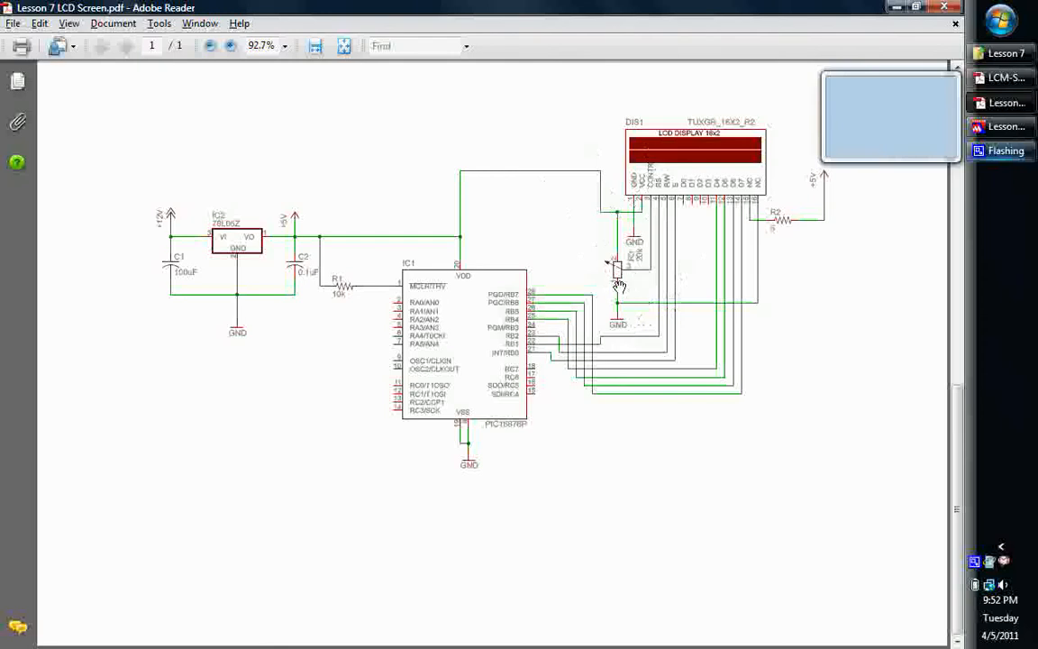
mouse_move(620, 281)
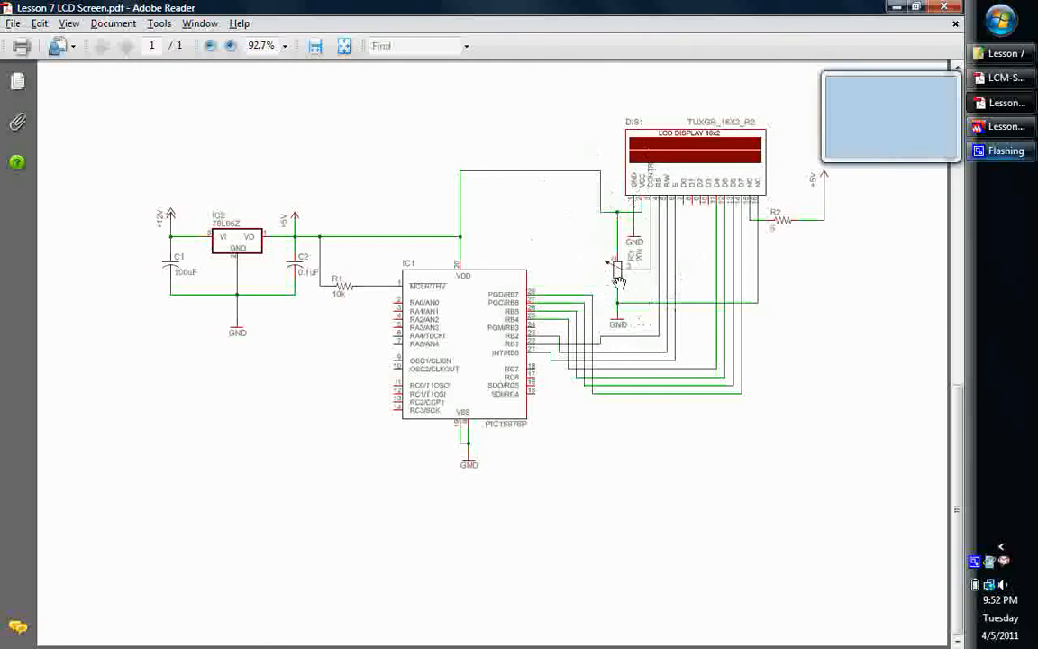
mouse_move(598, 271)
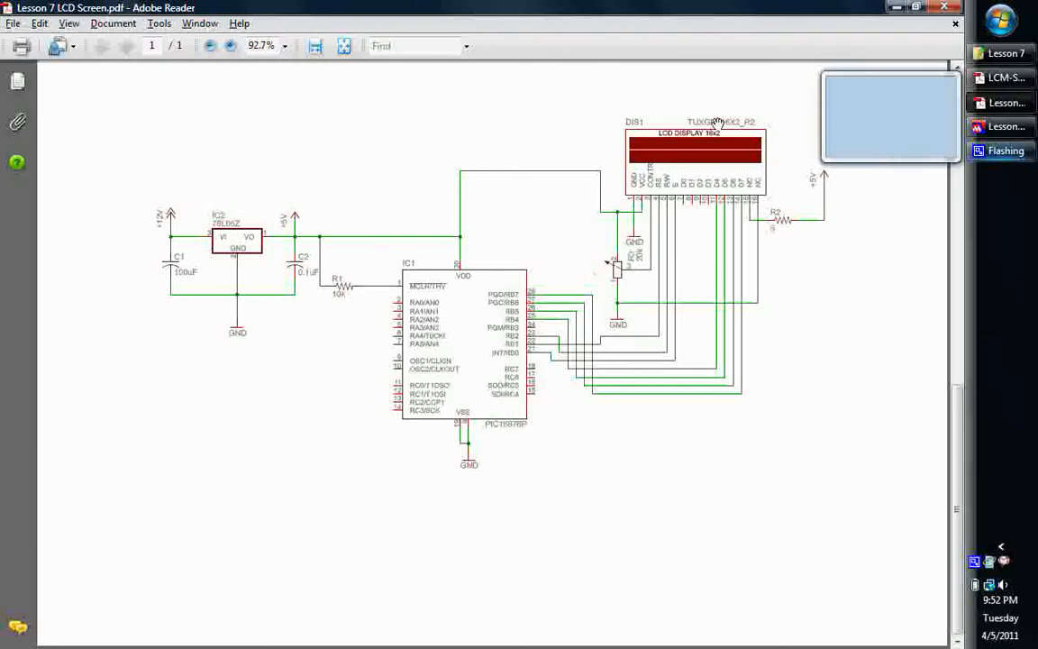
mouse_move(748, 195)
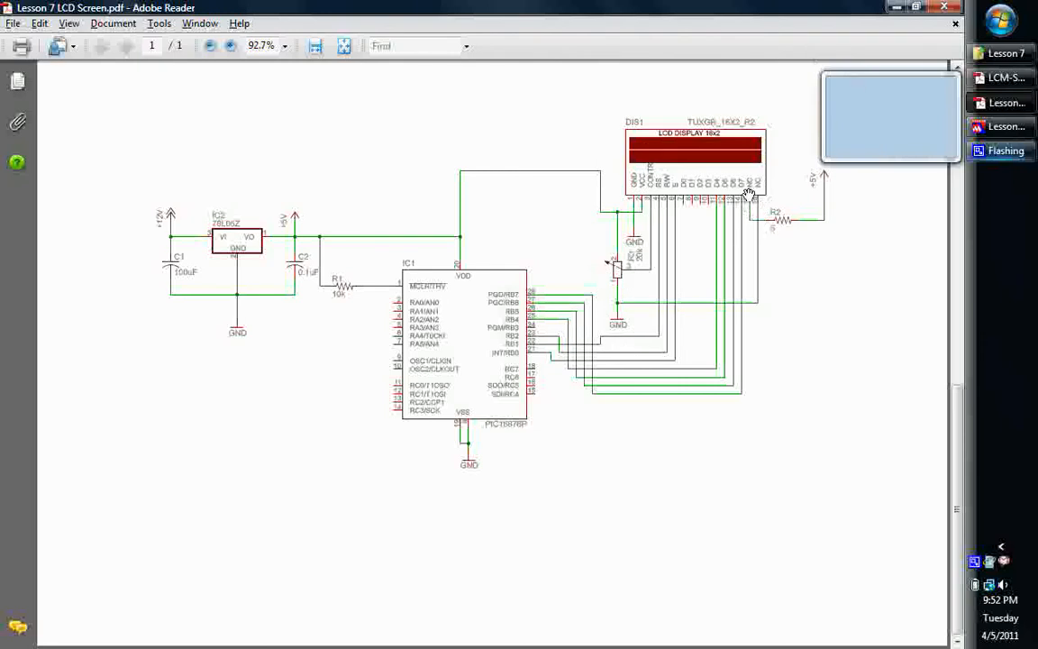
mouse_move(658, 169)
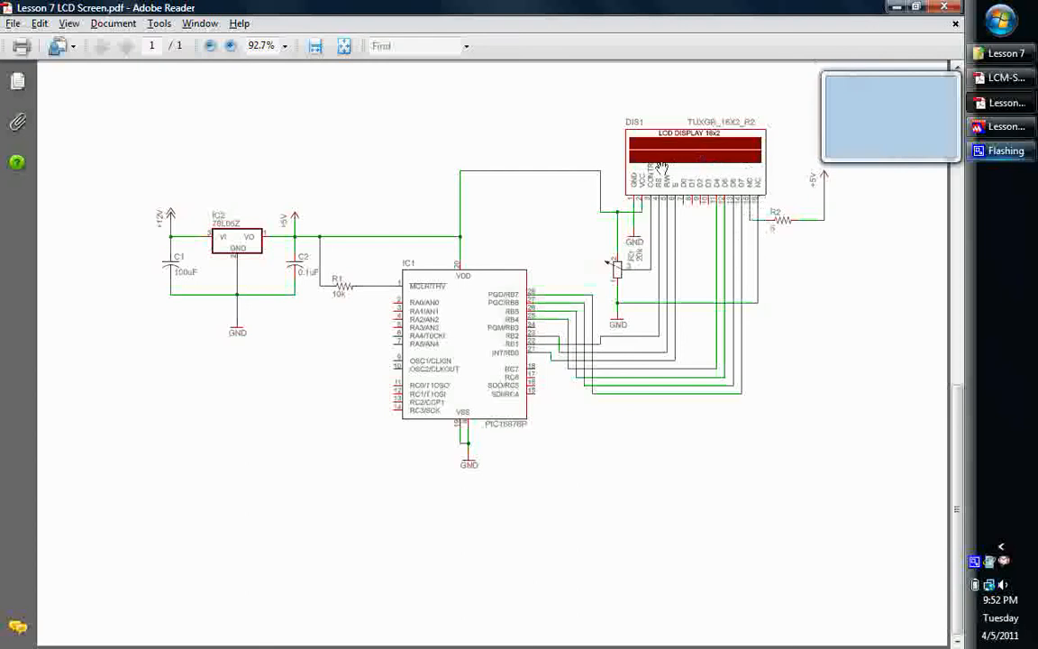
mouse_move(649, 153)
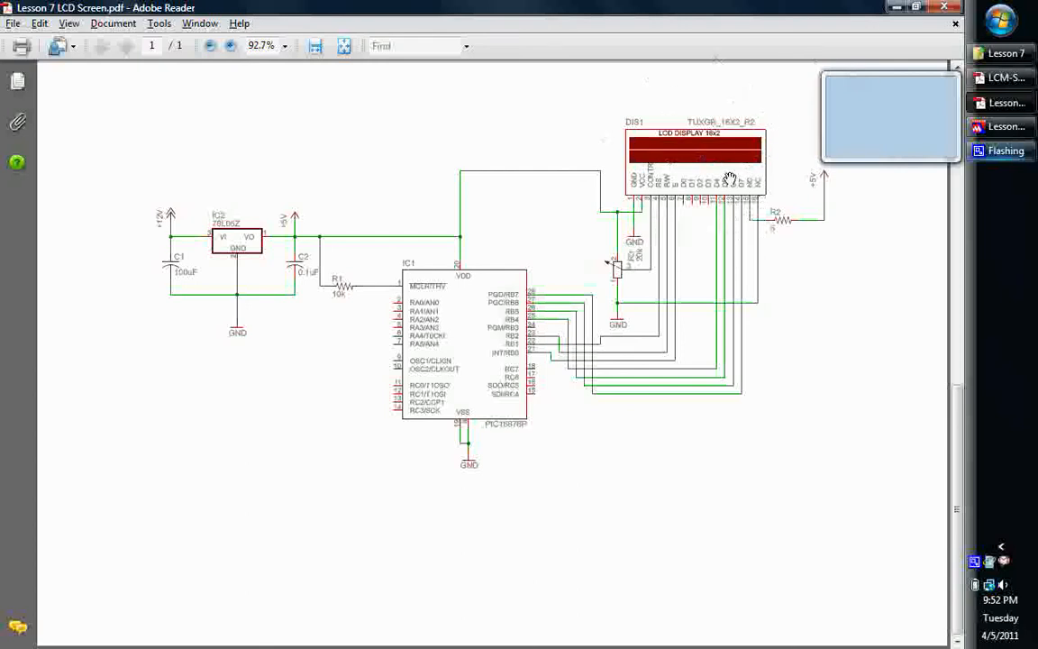
mouse_move(710, 112)
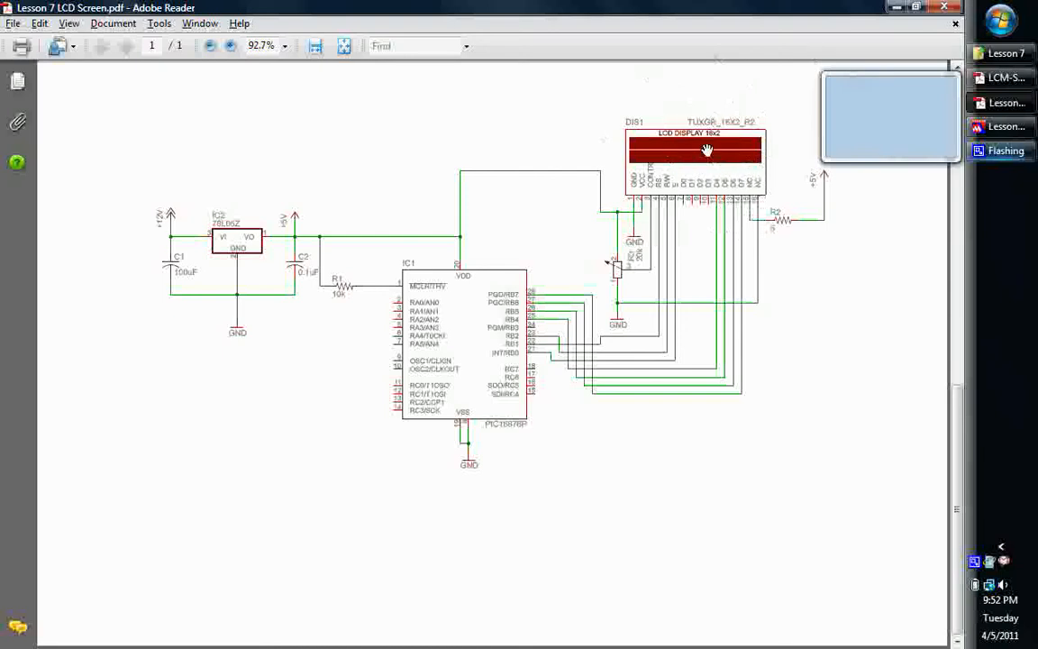
mouse_move(793, 215)
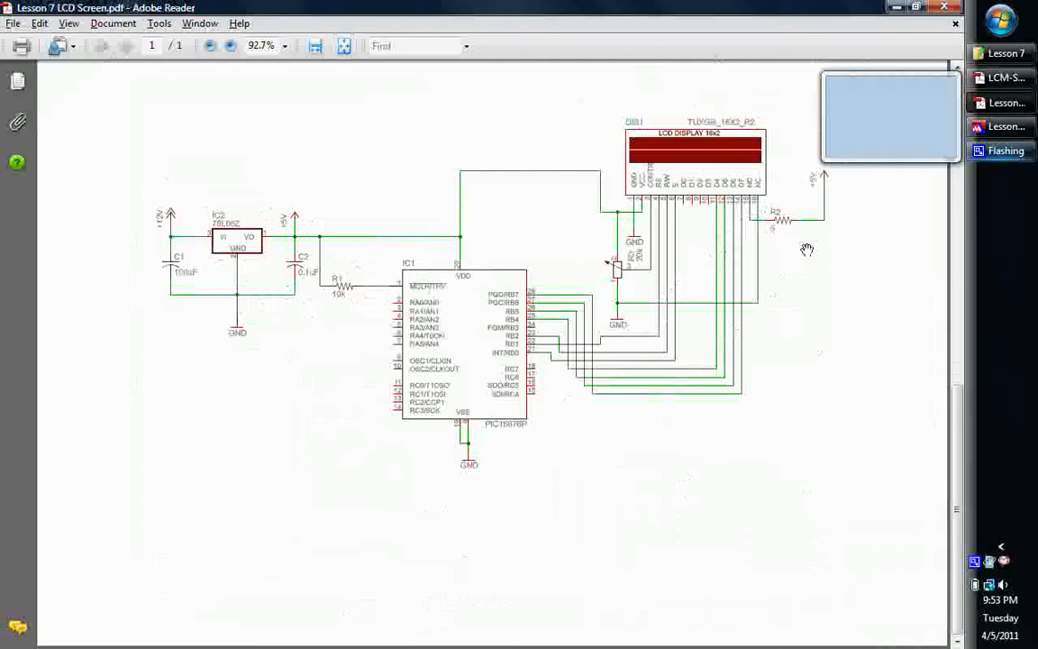
mouse_move(790, 234)
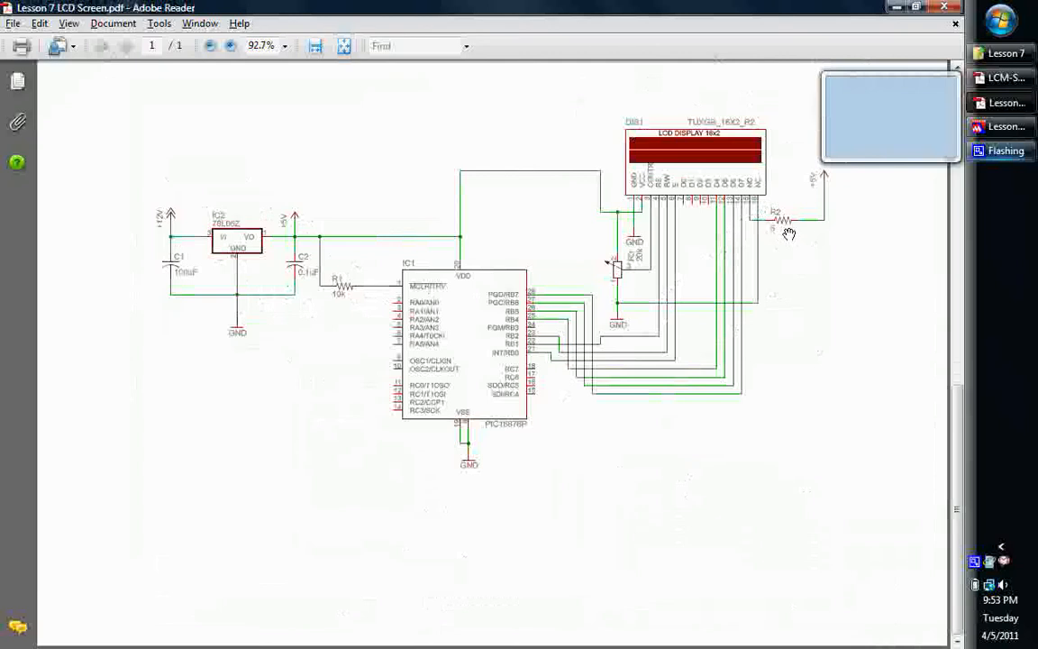
mouse_move(820, 178)
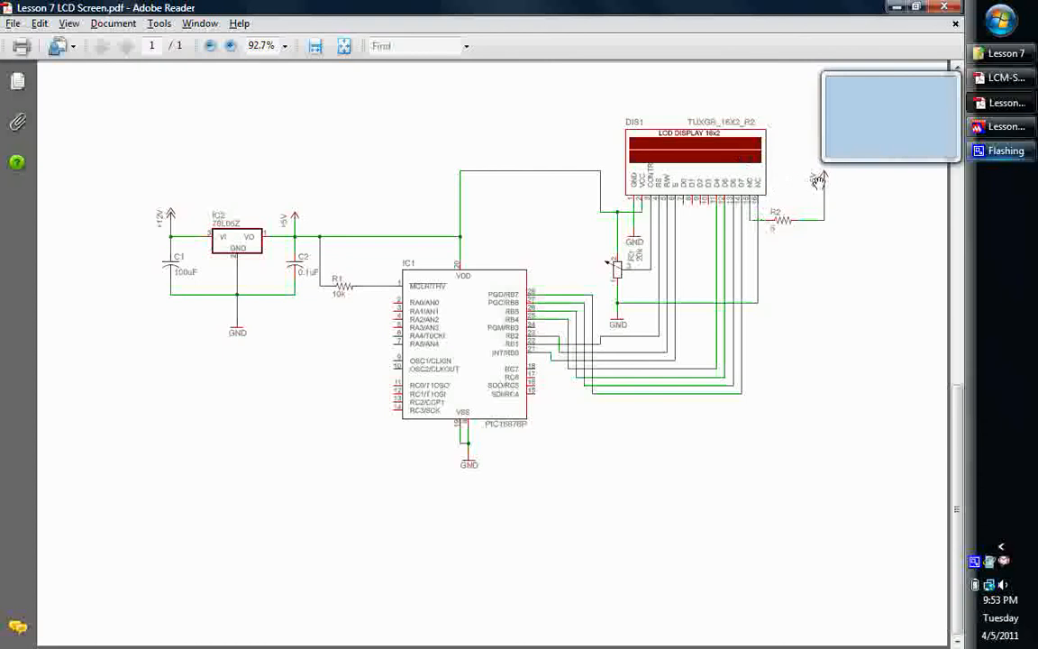
mouse_move(742, 196)
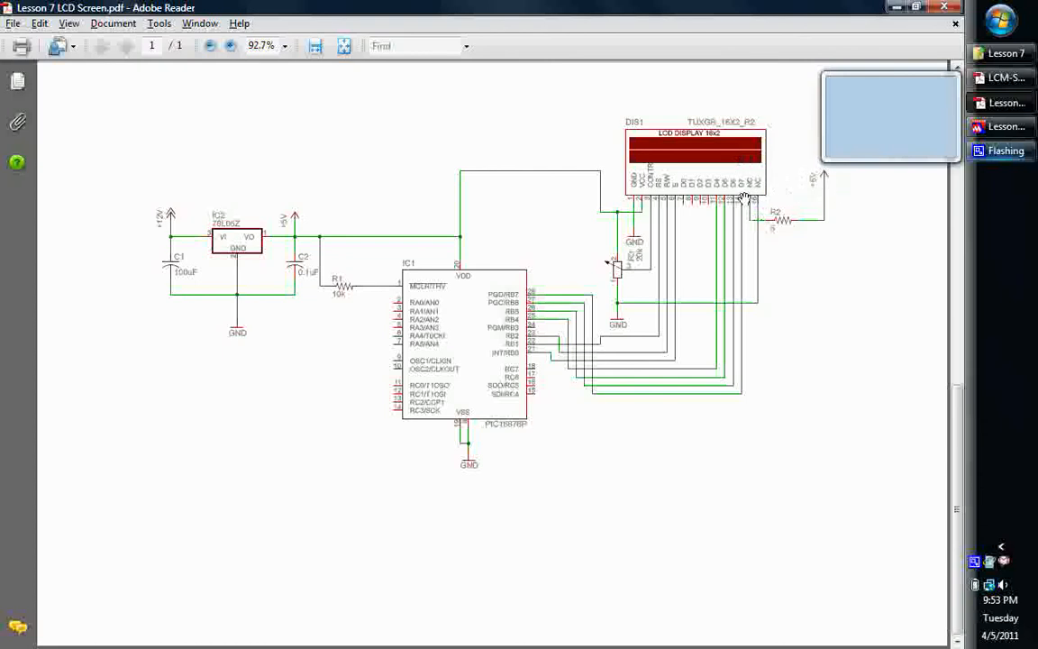
mouse_move(764, 214)
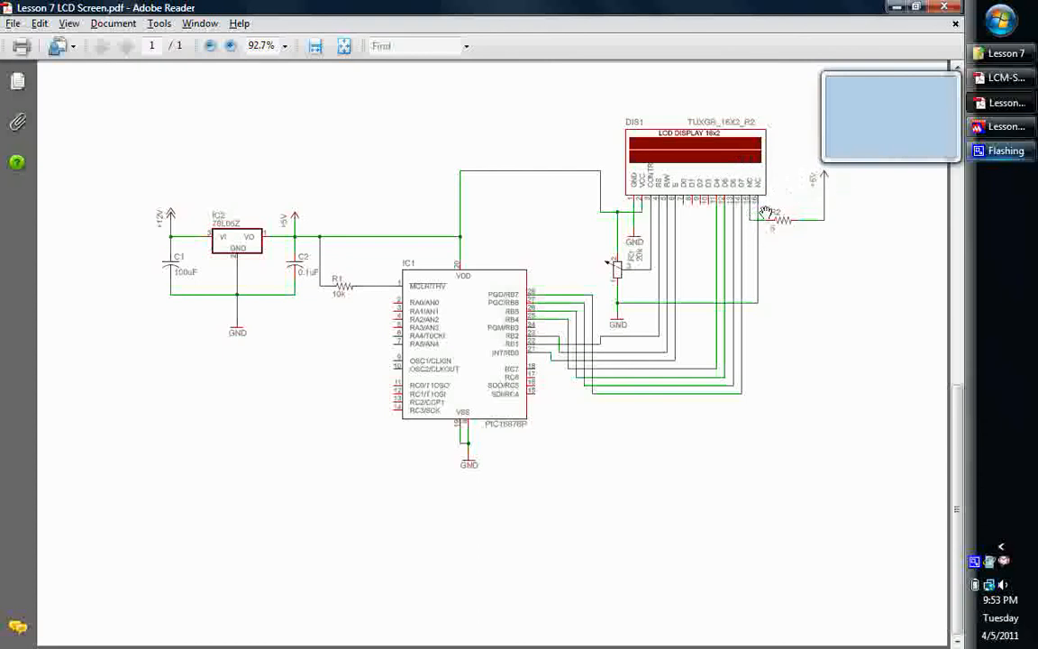
mouse_move(616, 346)
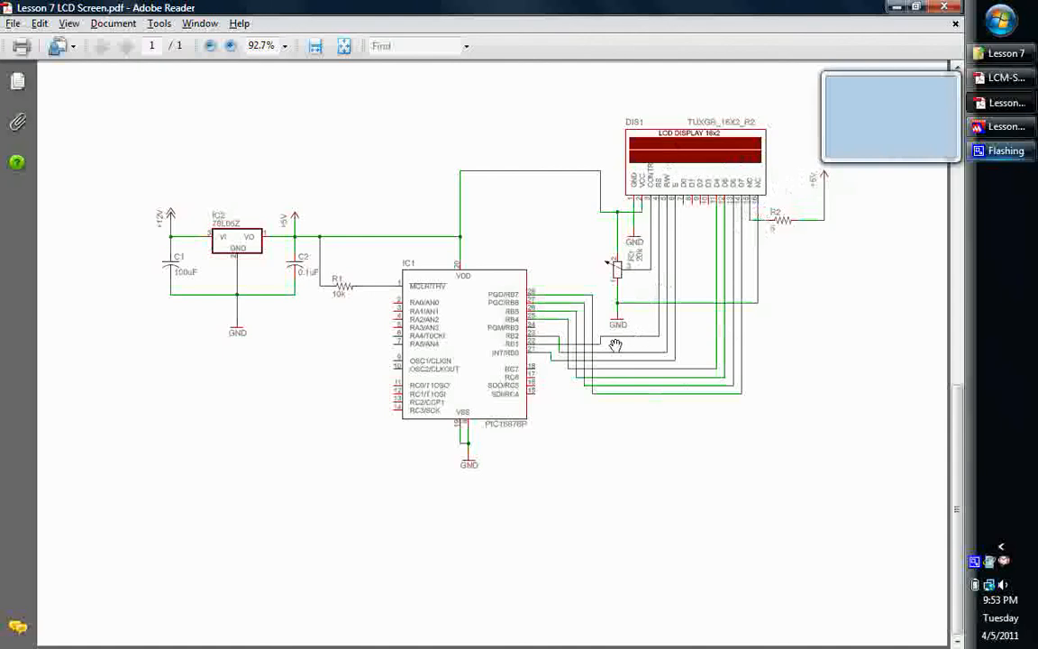
mouse_move(692, 407)
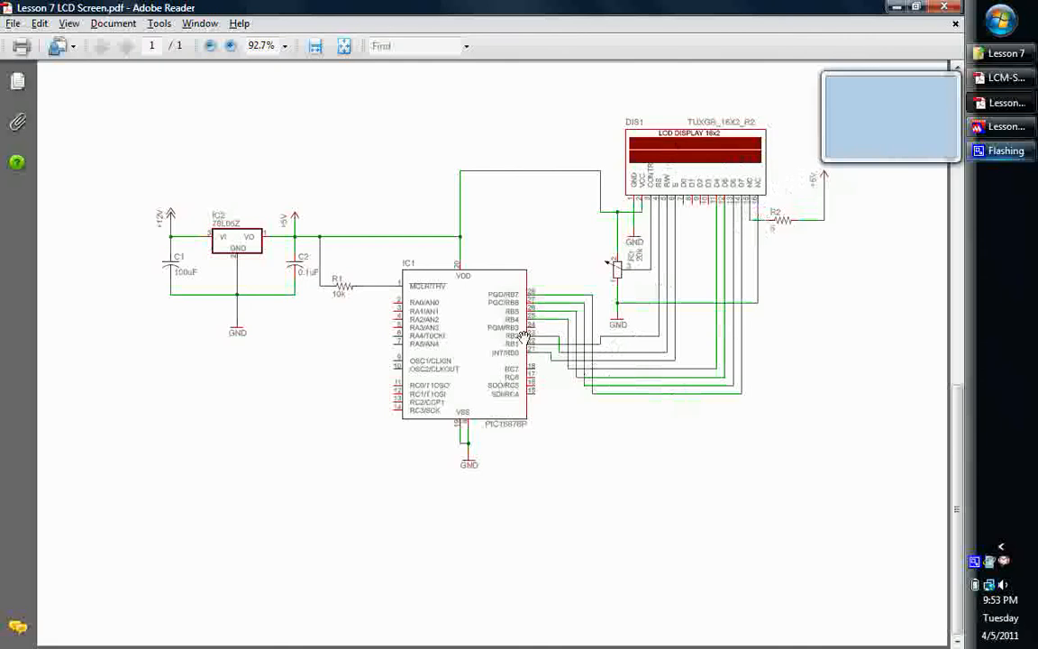
mouse_move(519, 315)
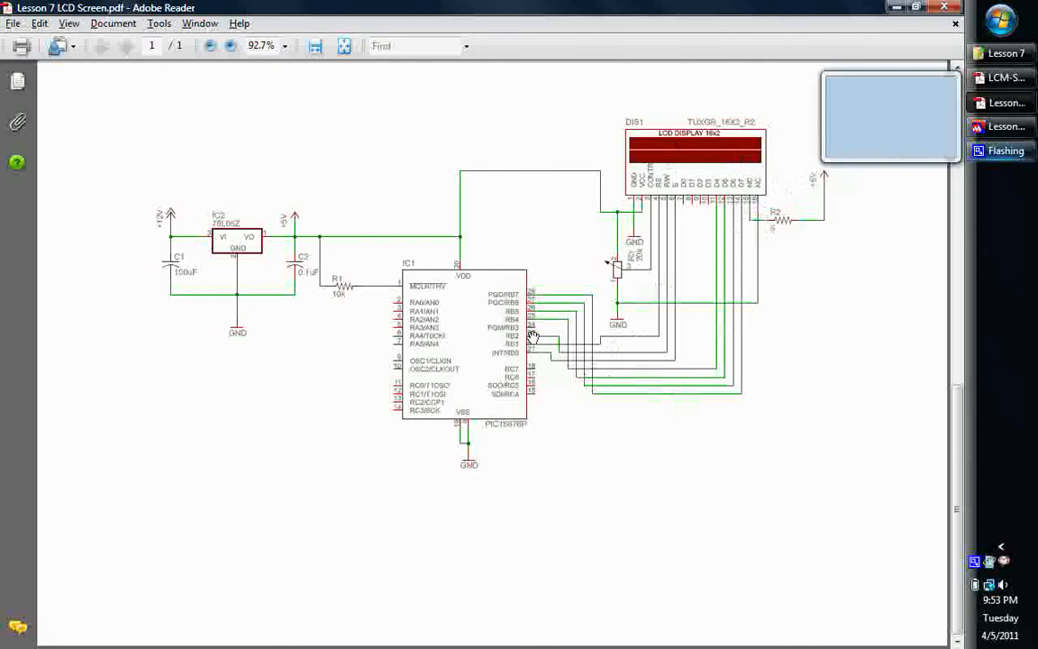
mouse_move(550, 346)
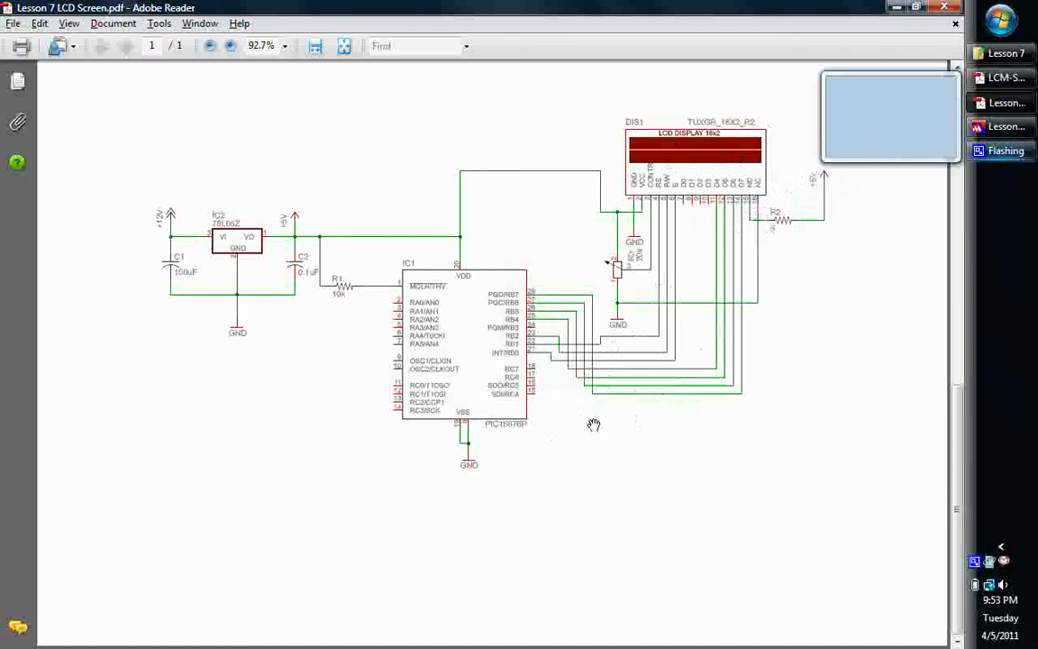
mouse_move(469, 328)
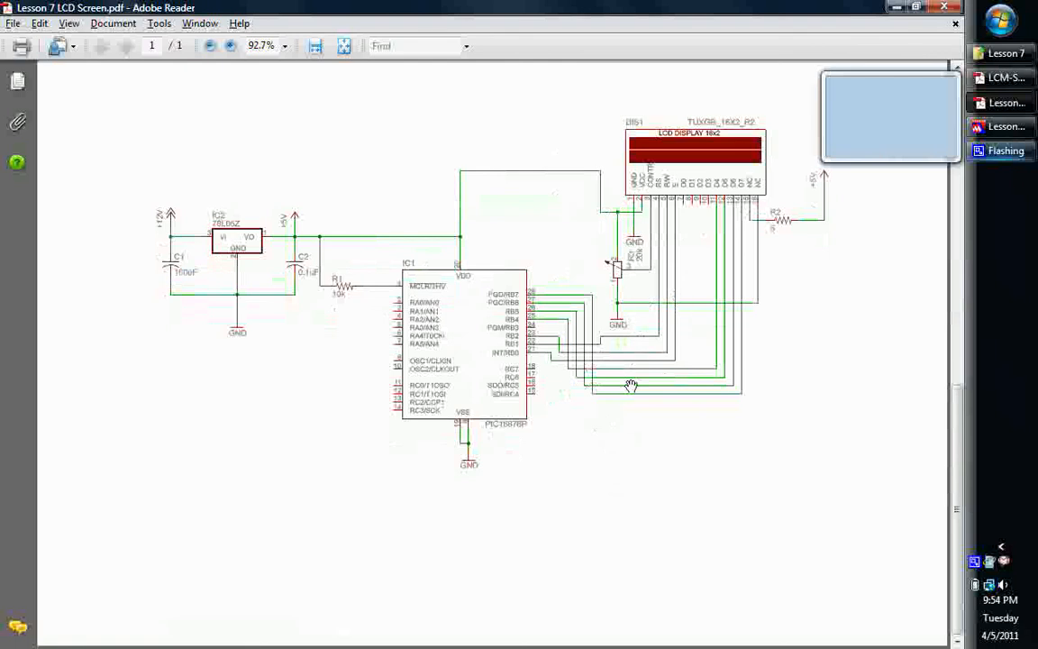
mouse_move(526, 306)
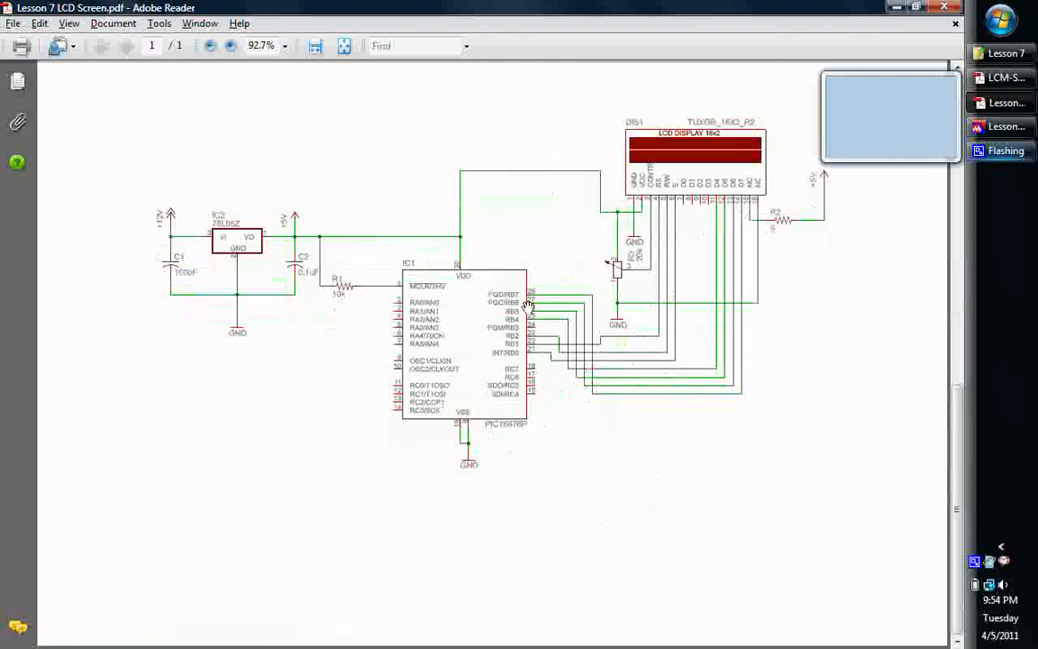
mouse_move(548, 241)
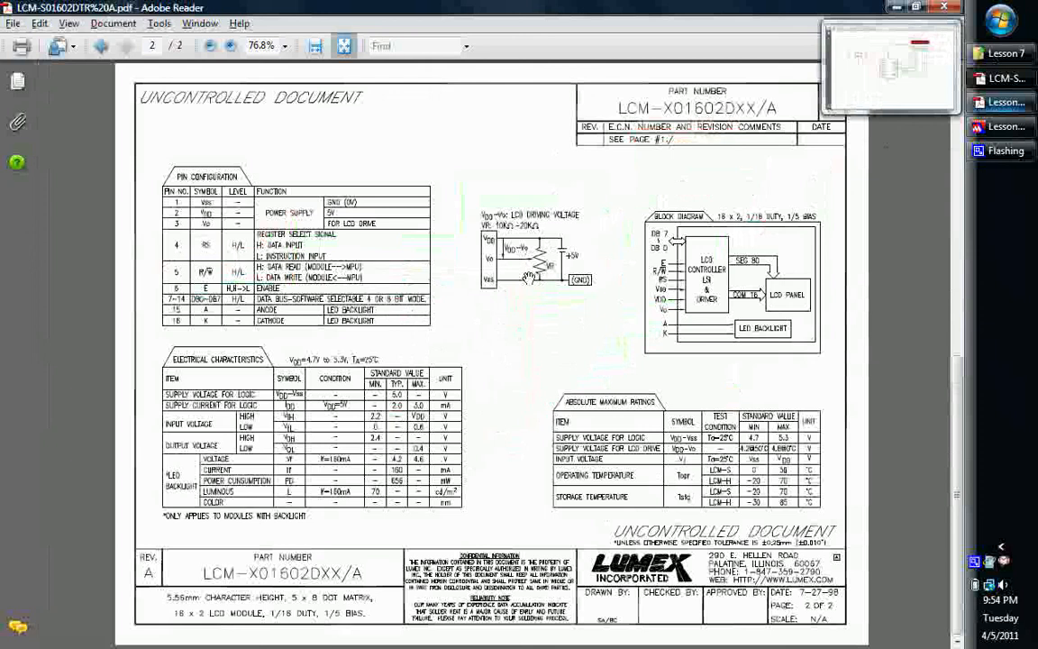
mouse_move(516, 382)
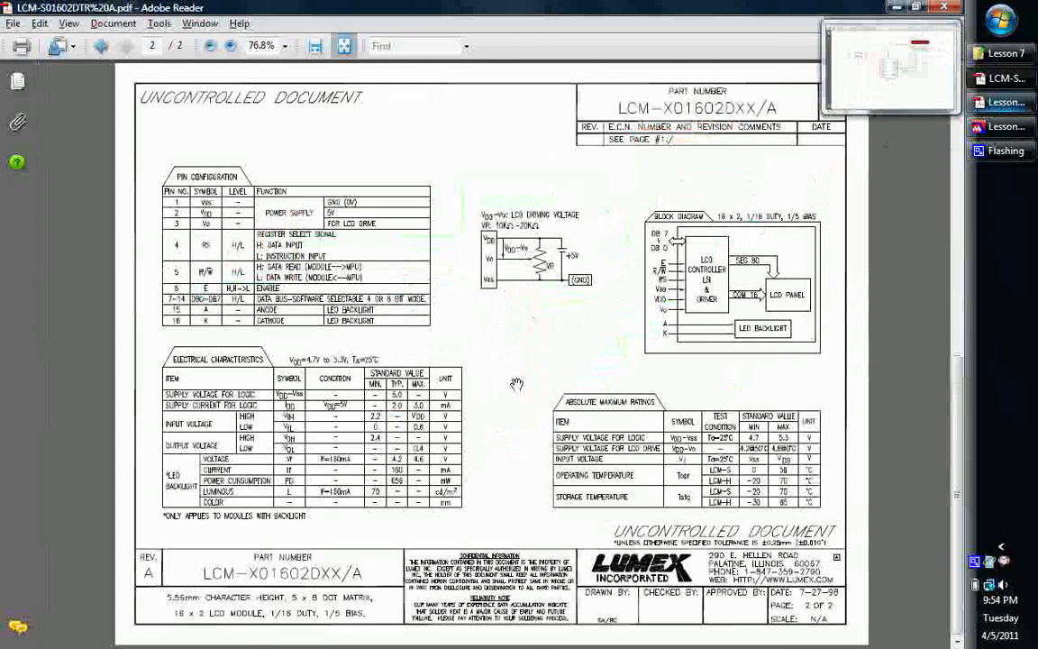
mouse_move(352, 418)
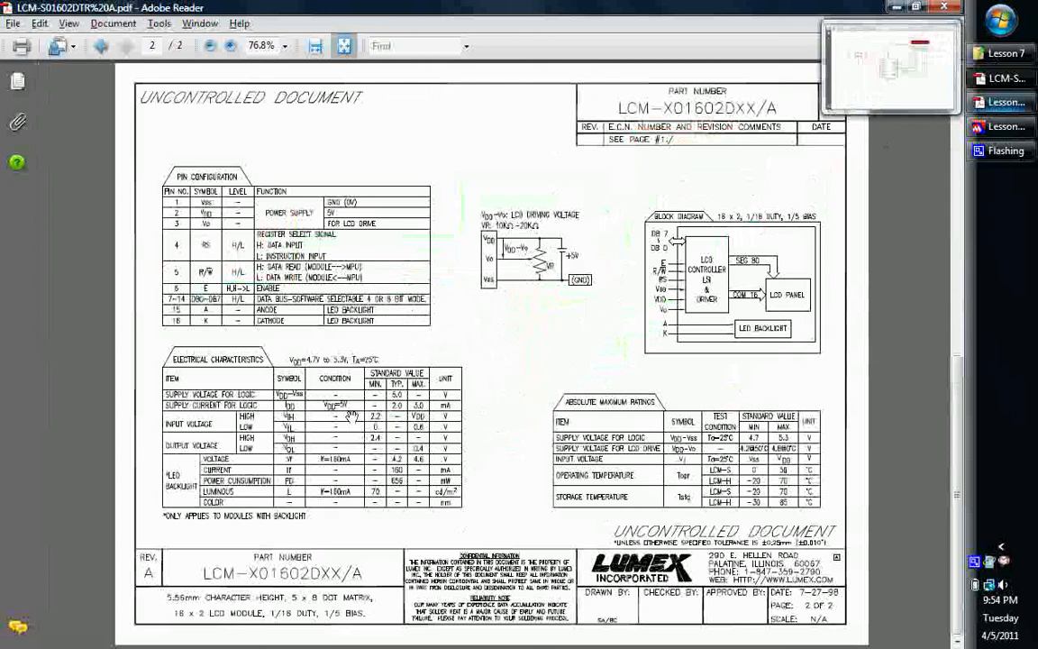
mouse_move(400, 501)
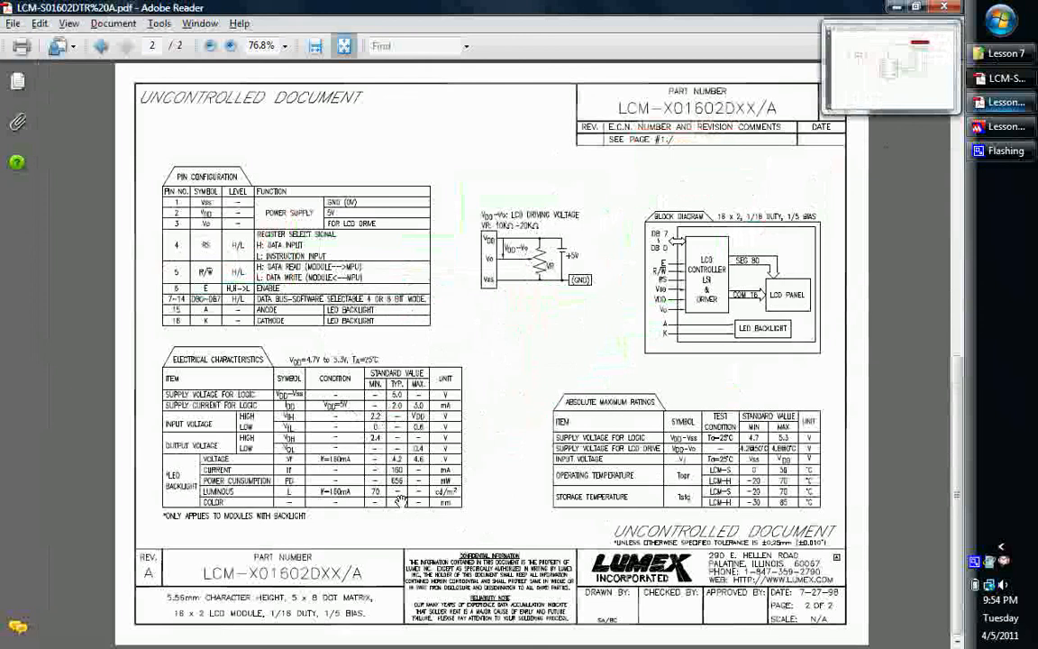
mouse_move(513, 340)
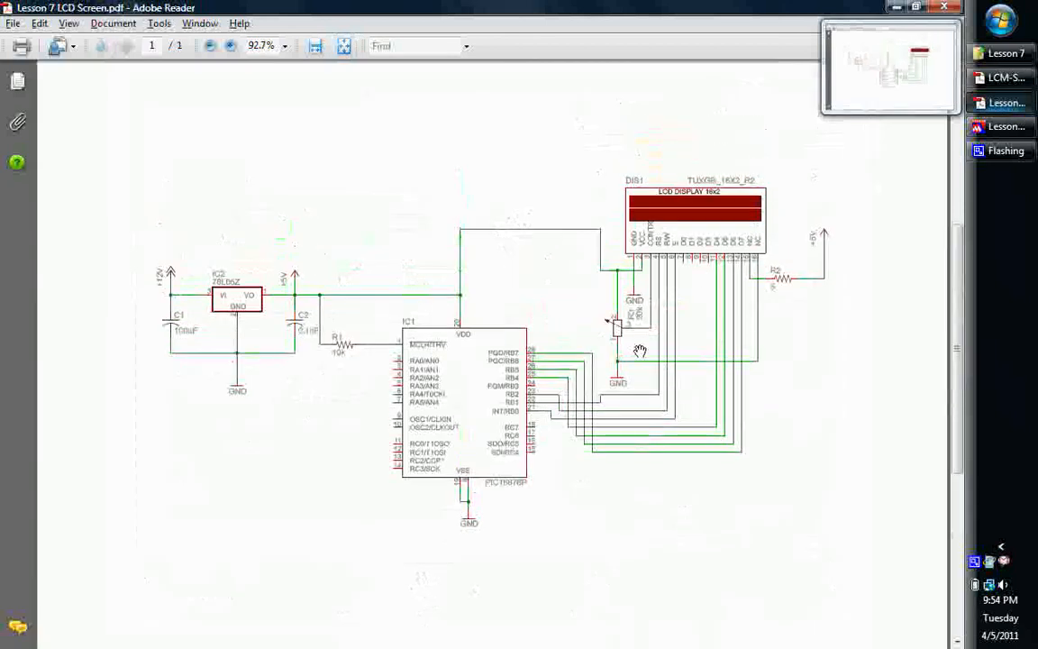
mouse_move(670, 368)
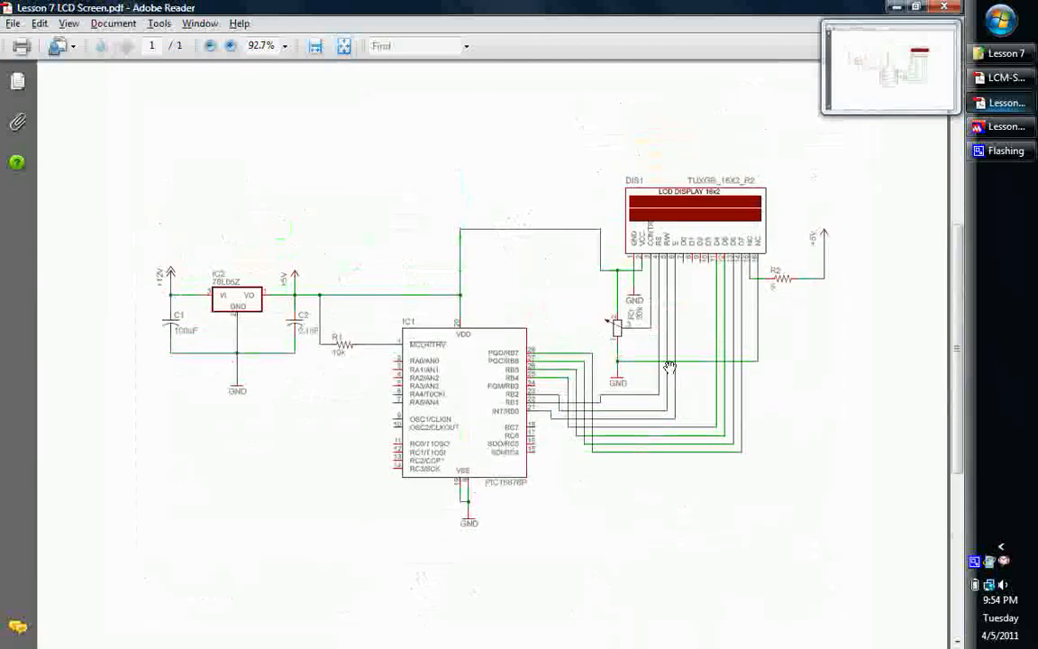